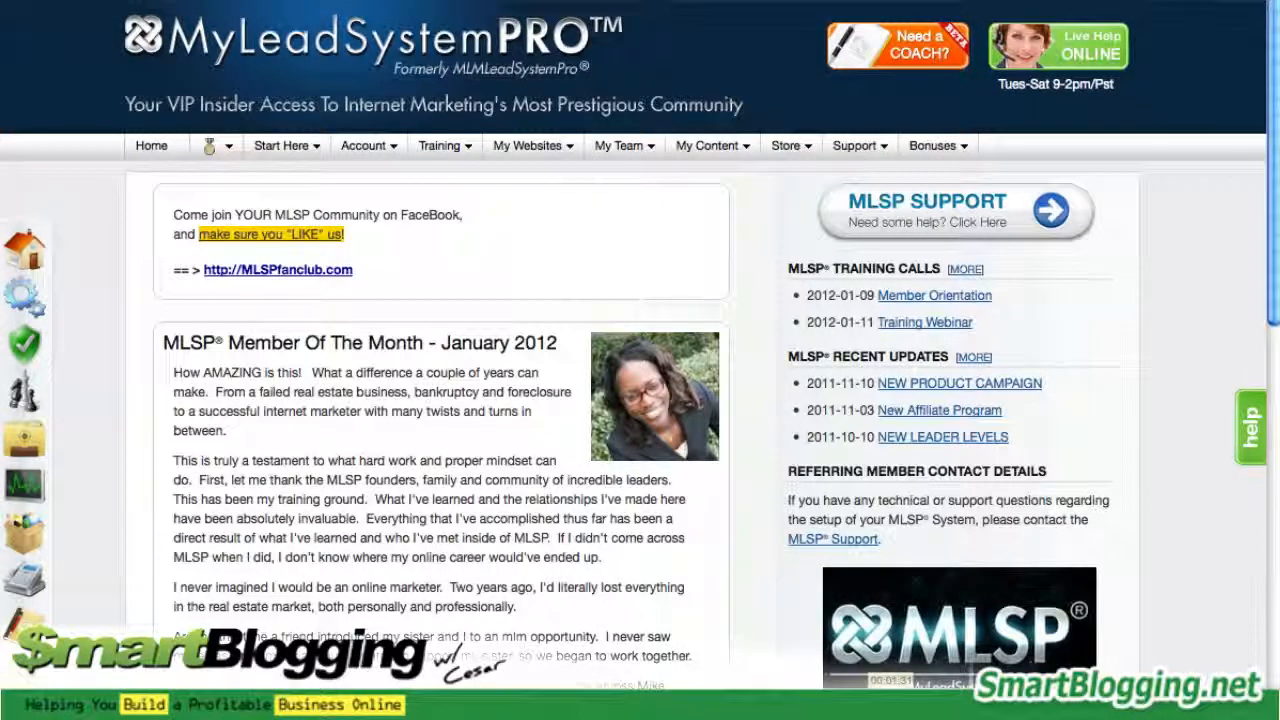
Expand the Account menu to show profile, membership and affiliate options.
click(364, 144)
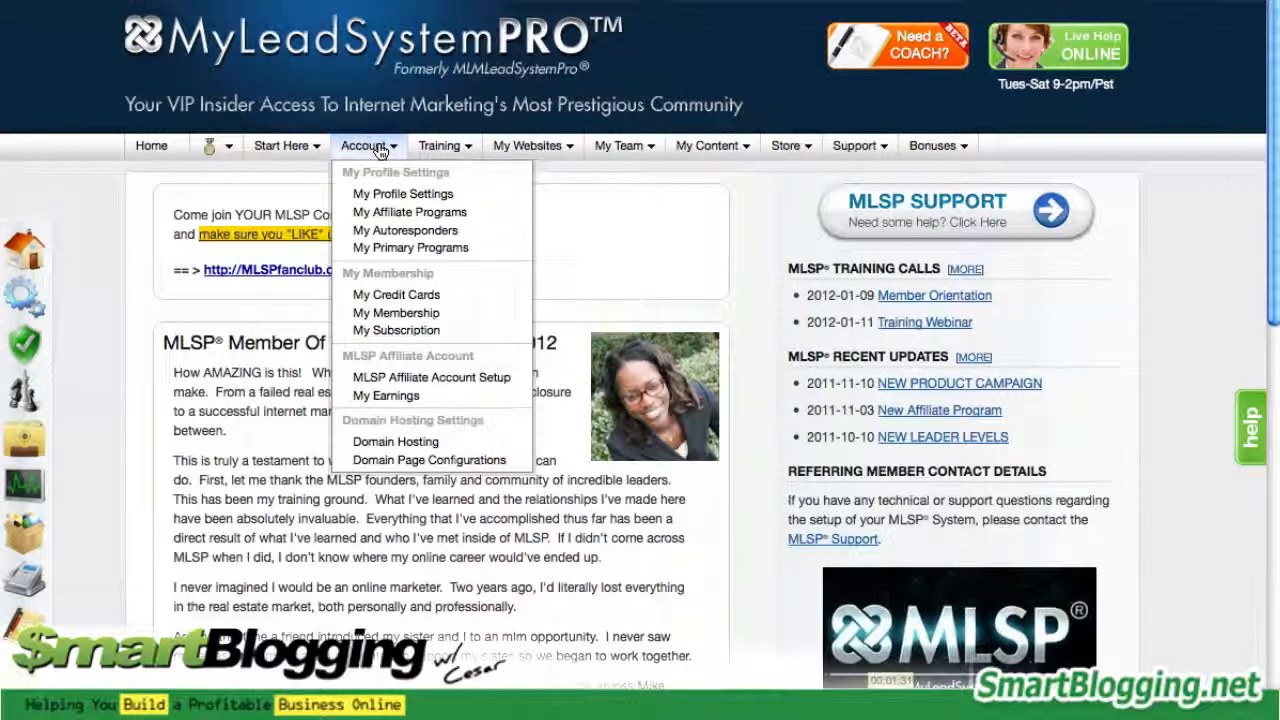
mouse_move(408, 212)
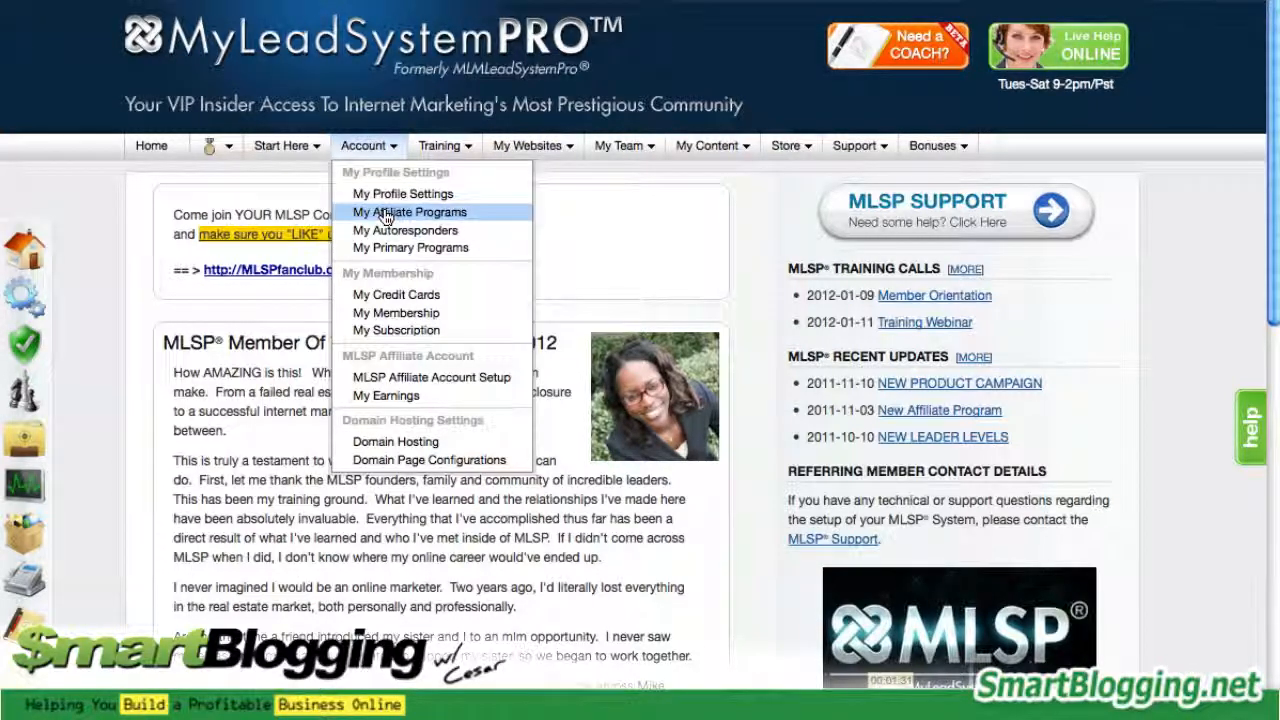
Go to My Affiliate Programs and review all thirteen programs down to Host Gator.
click(410, 212)
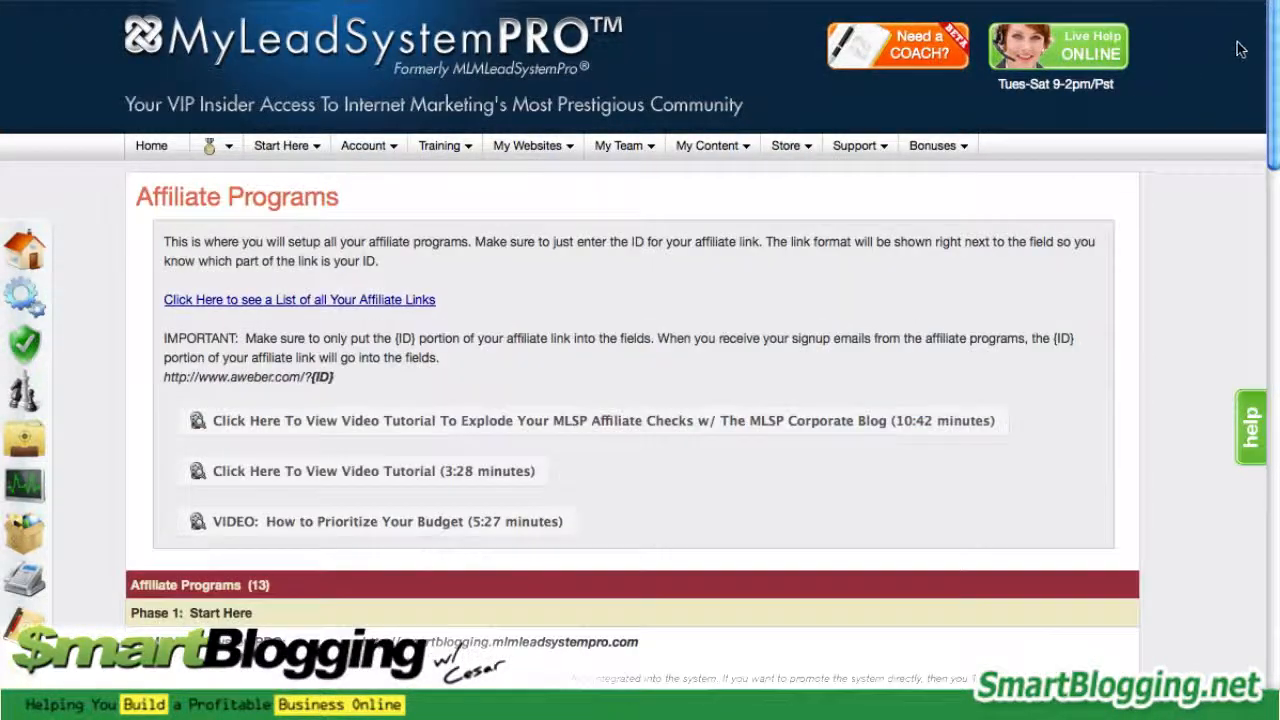
scroll(down, 3)
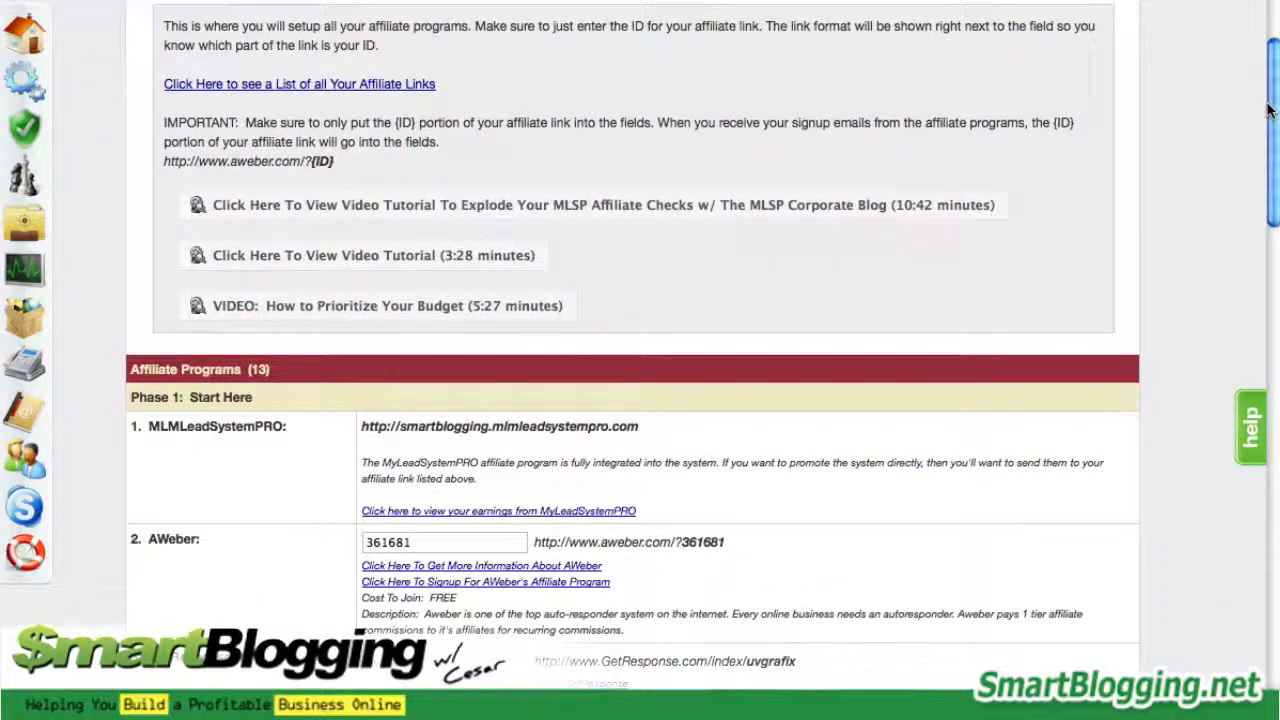
scroll(down, 3)
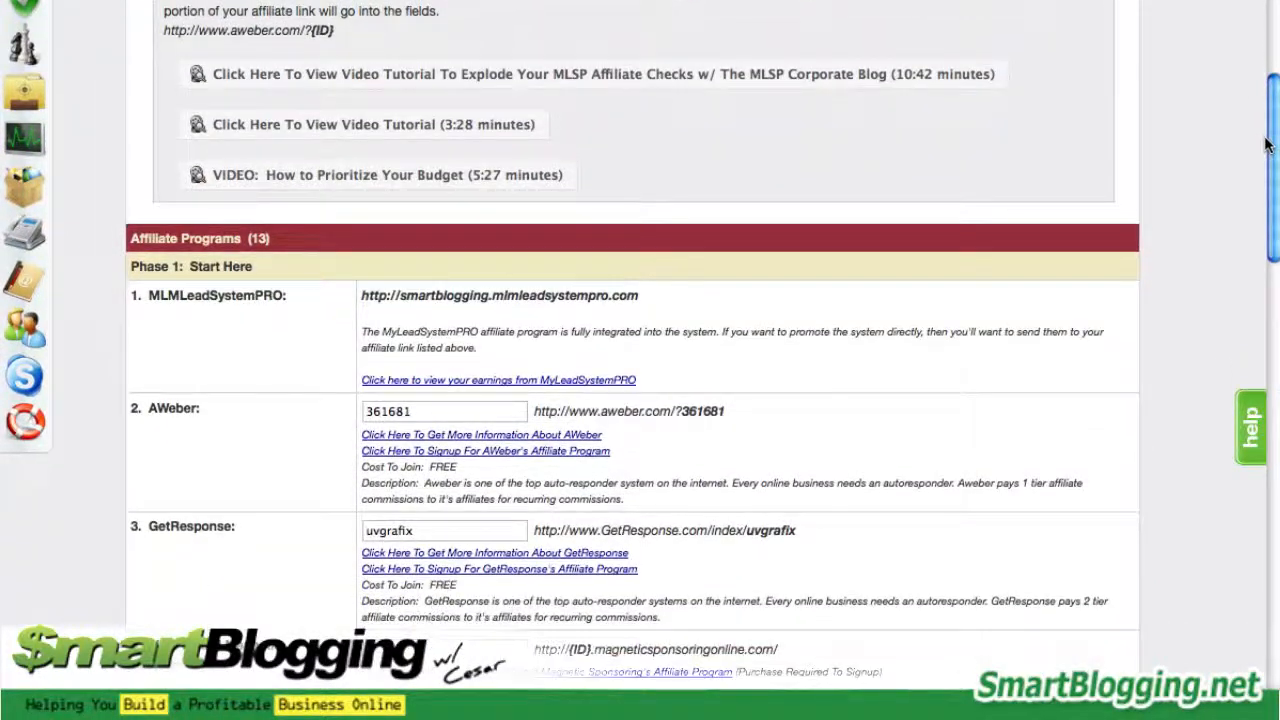
scroll(down, 3)
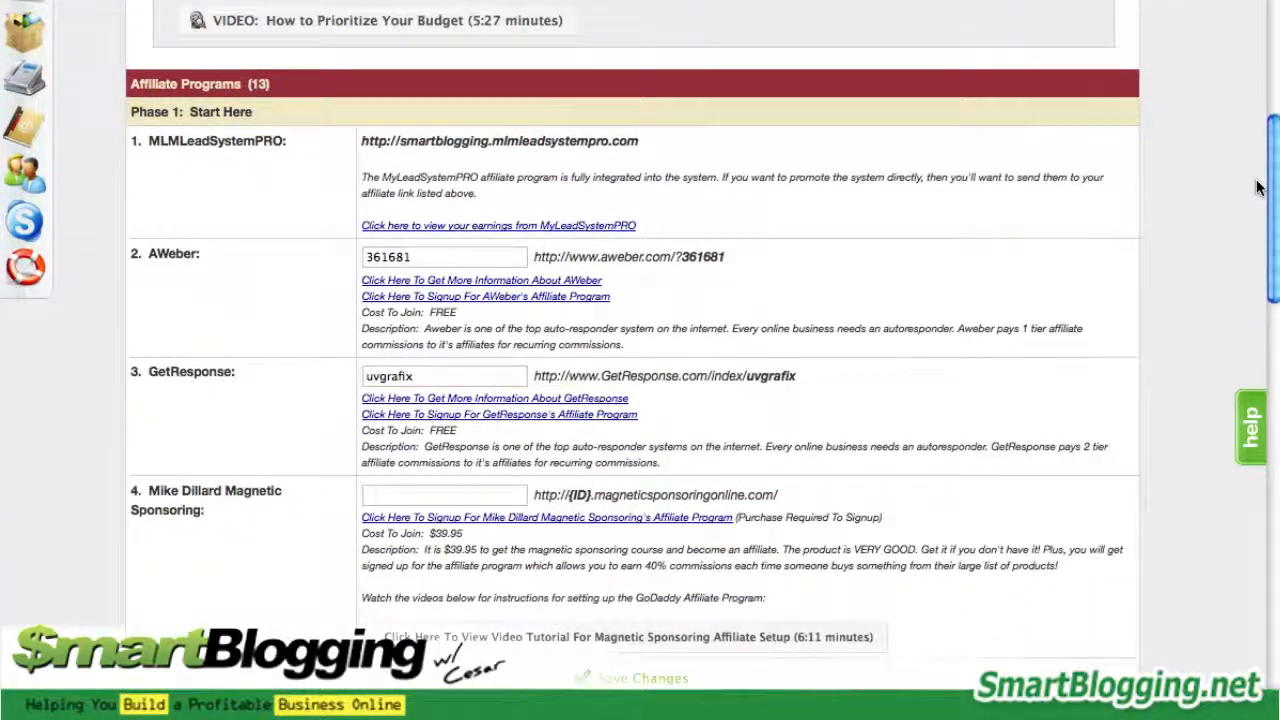
scroll(down, 3)
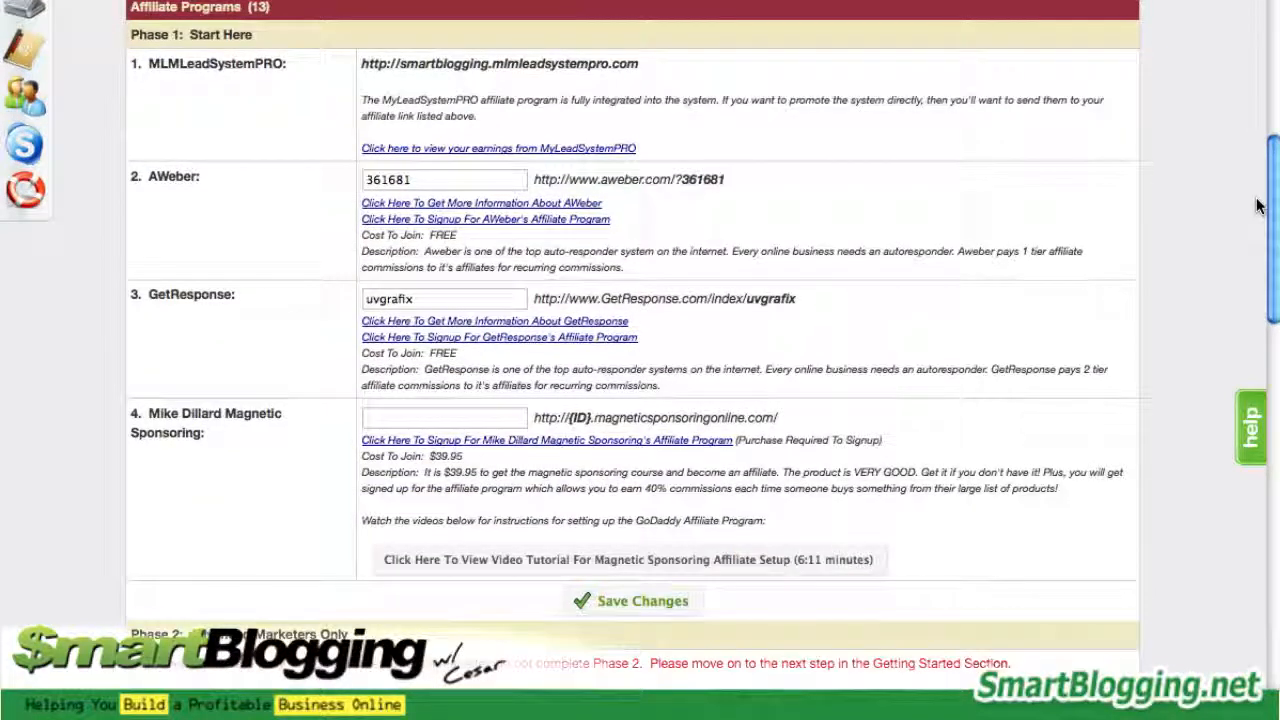
scroll(down, 3)
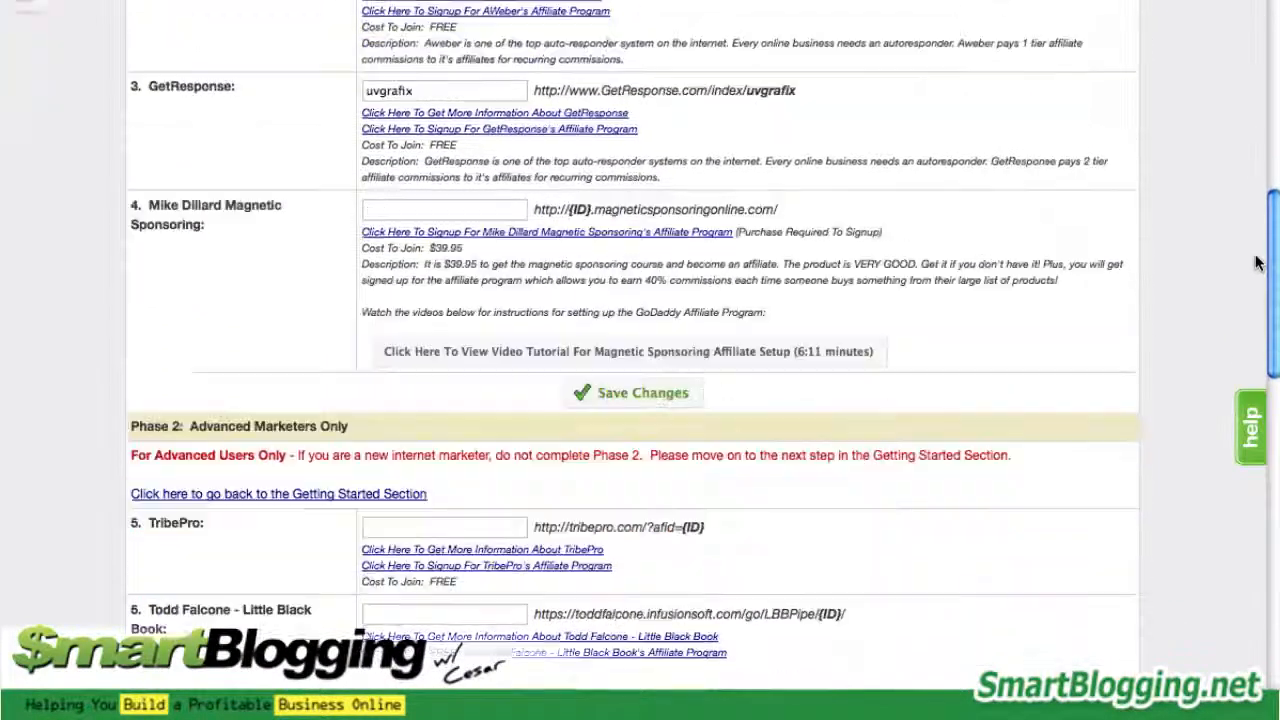
scroll(down, 3)
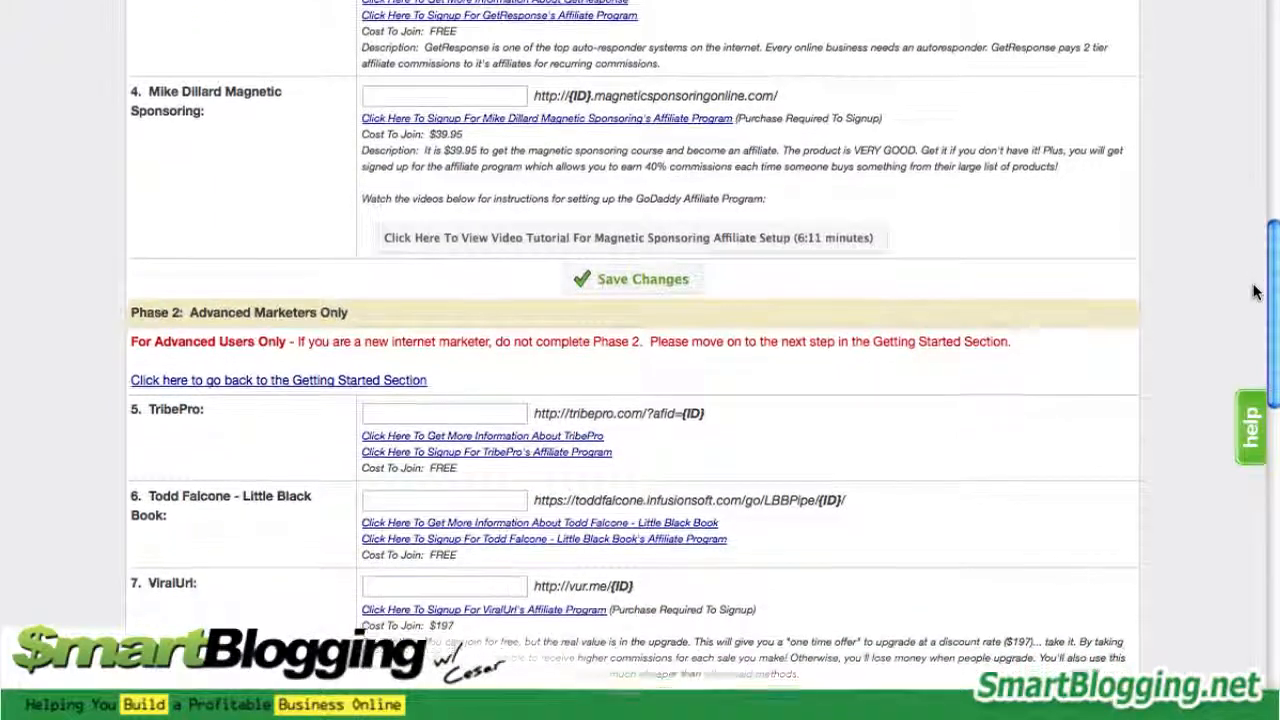
scroll(down, 3)
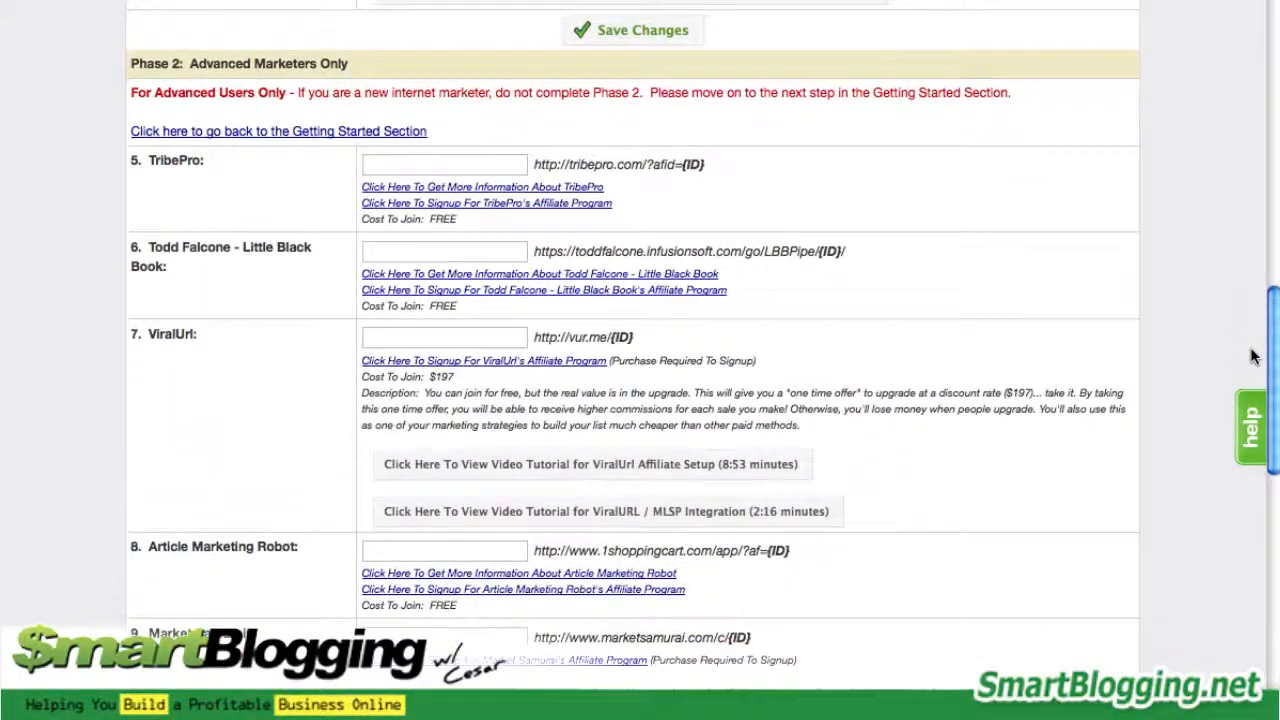
scroll(down, 3)
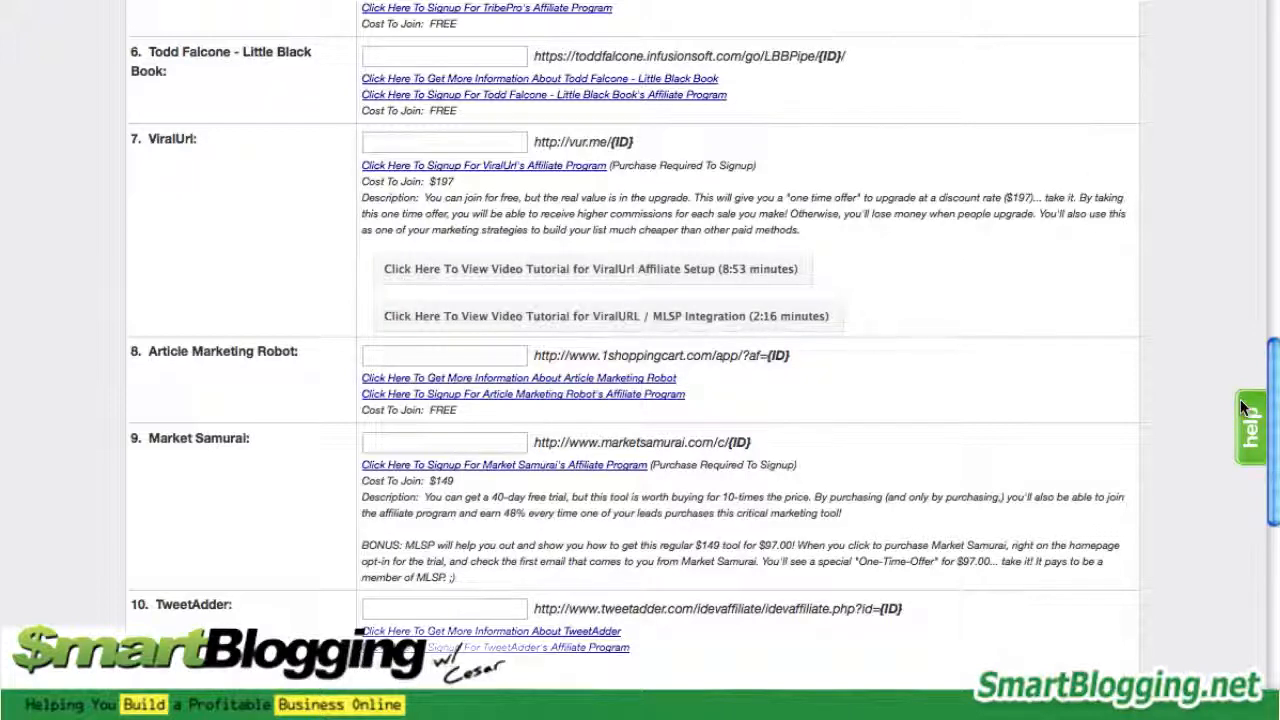
scroll(down, 3)
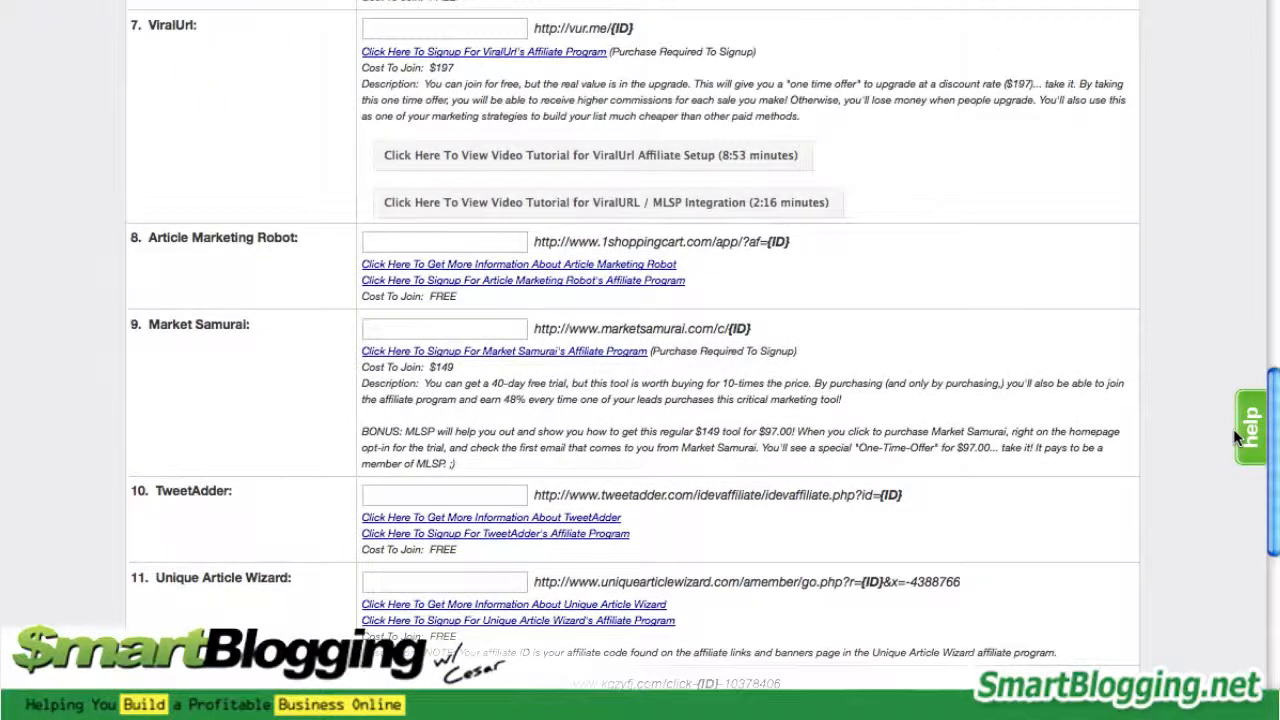
scroll(down, 3)
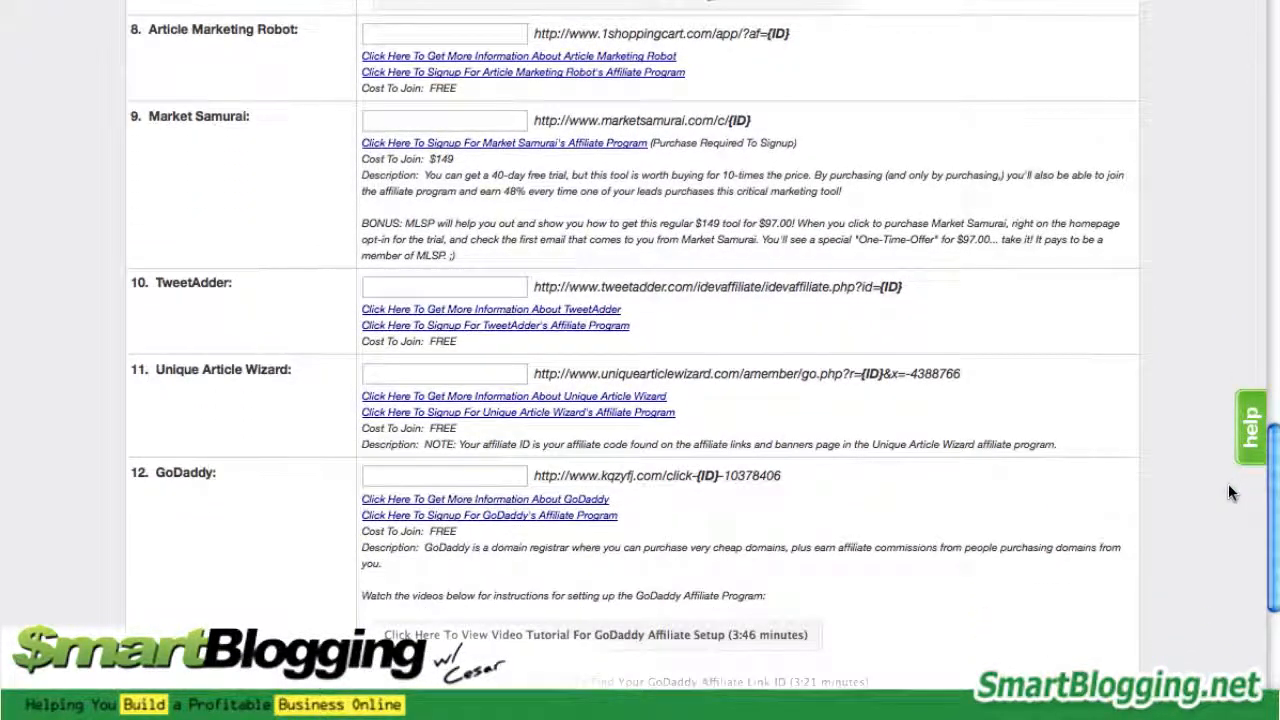
scroll(down, 3)
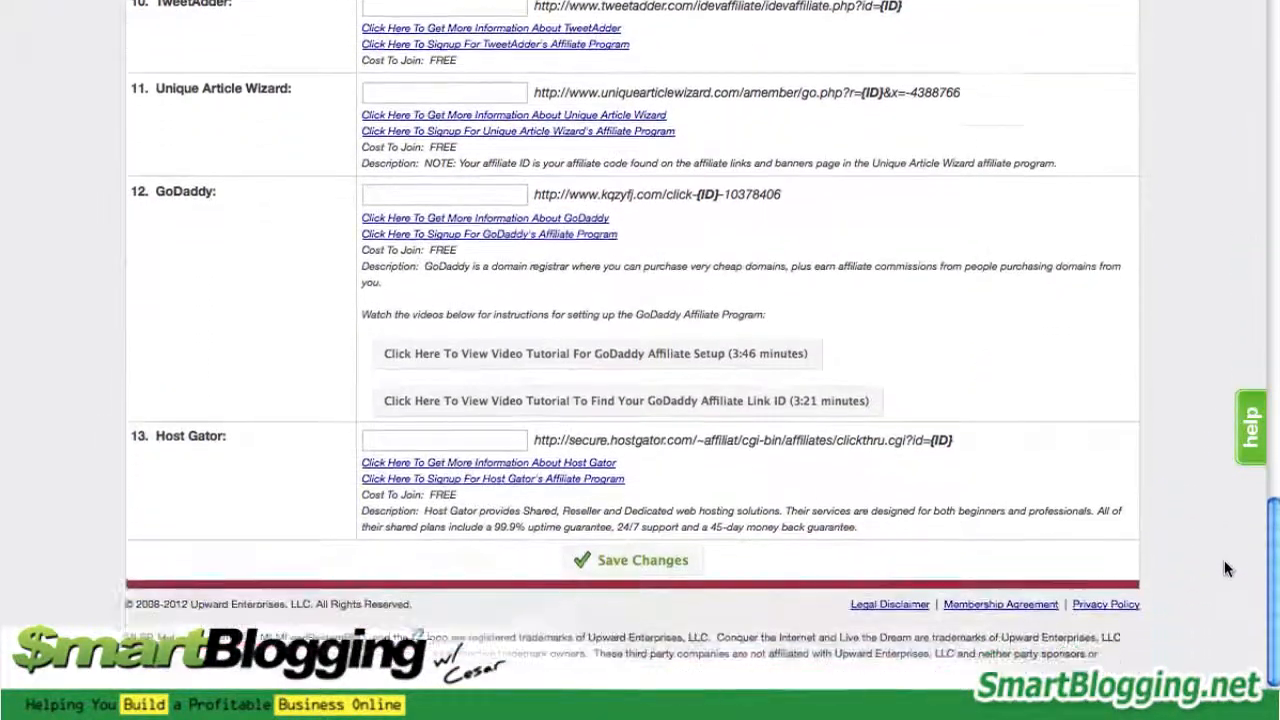
scroll(down, 3)
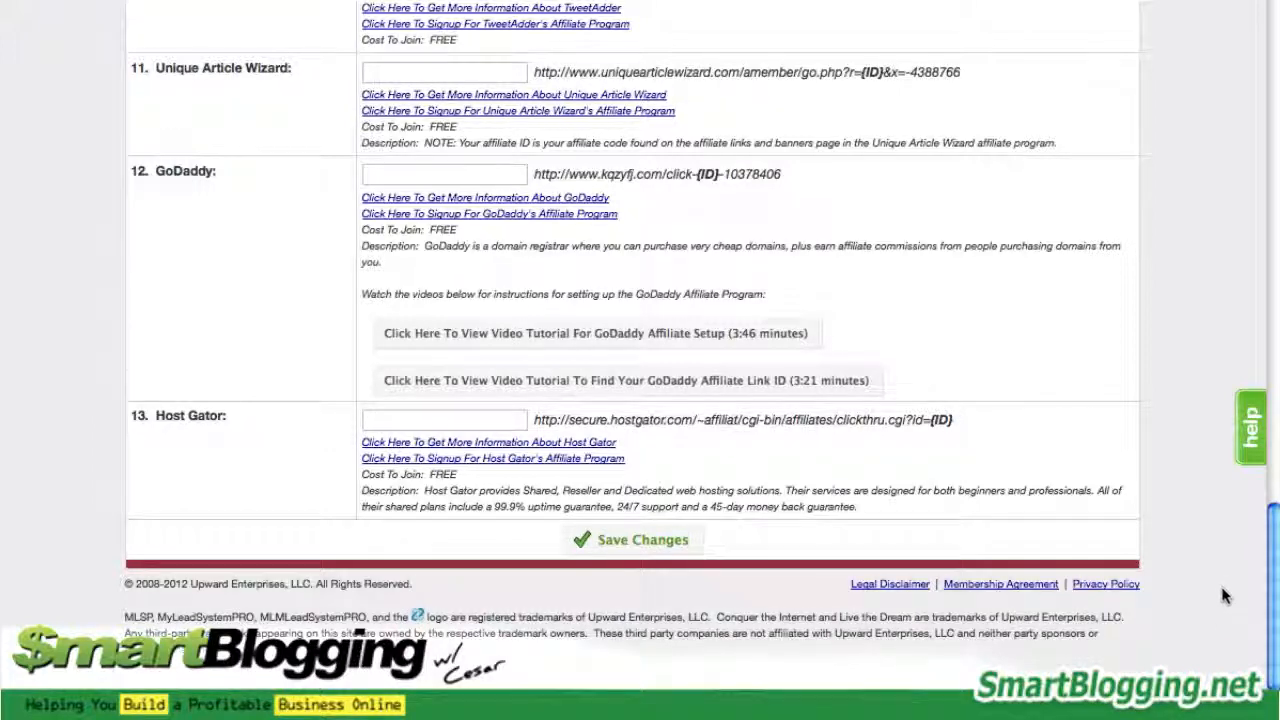
scroll(up, 3)
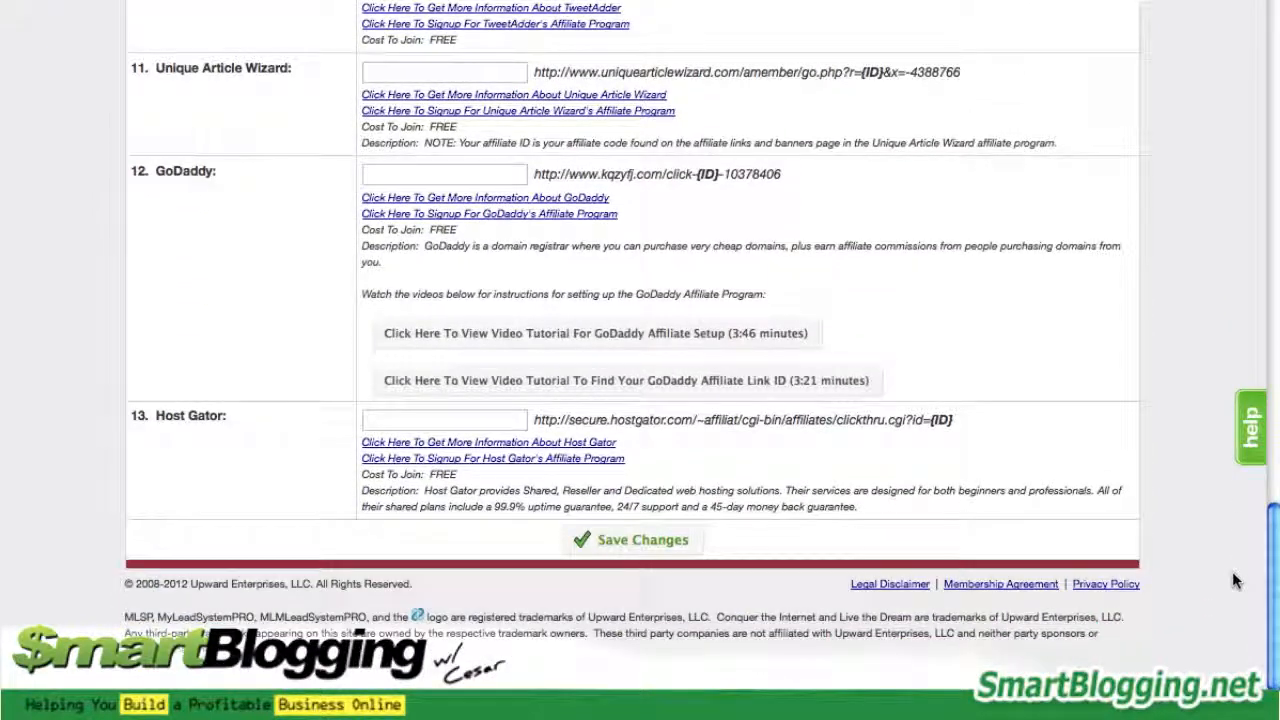
mouse_move(1236, 608)
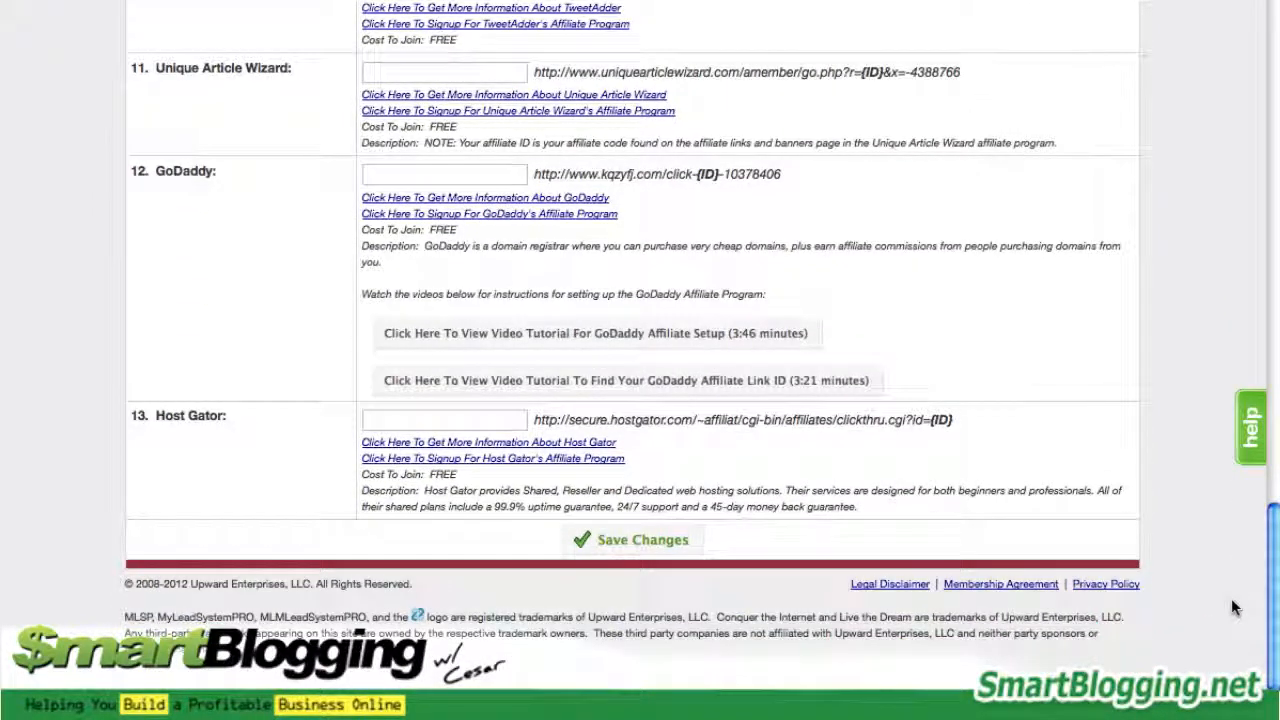
mouse_move(1232, 620)
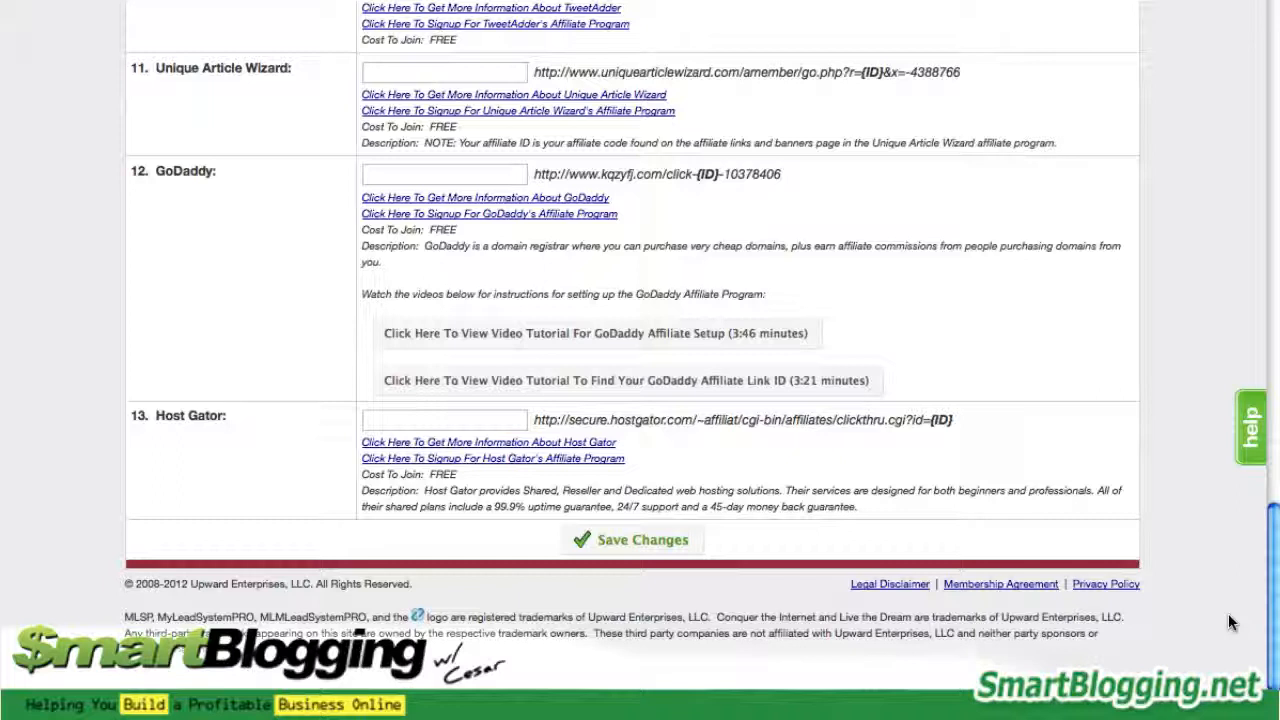
mouse_move(488, 212)
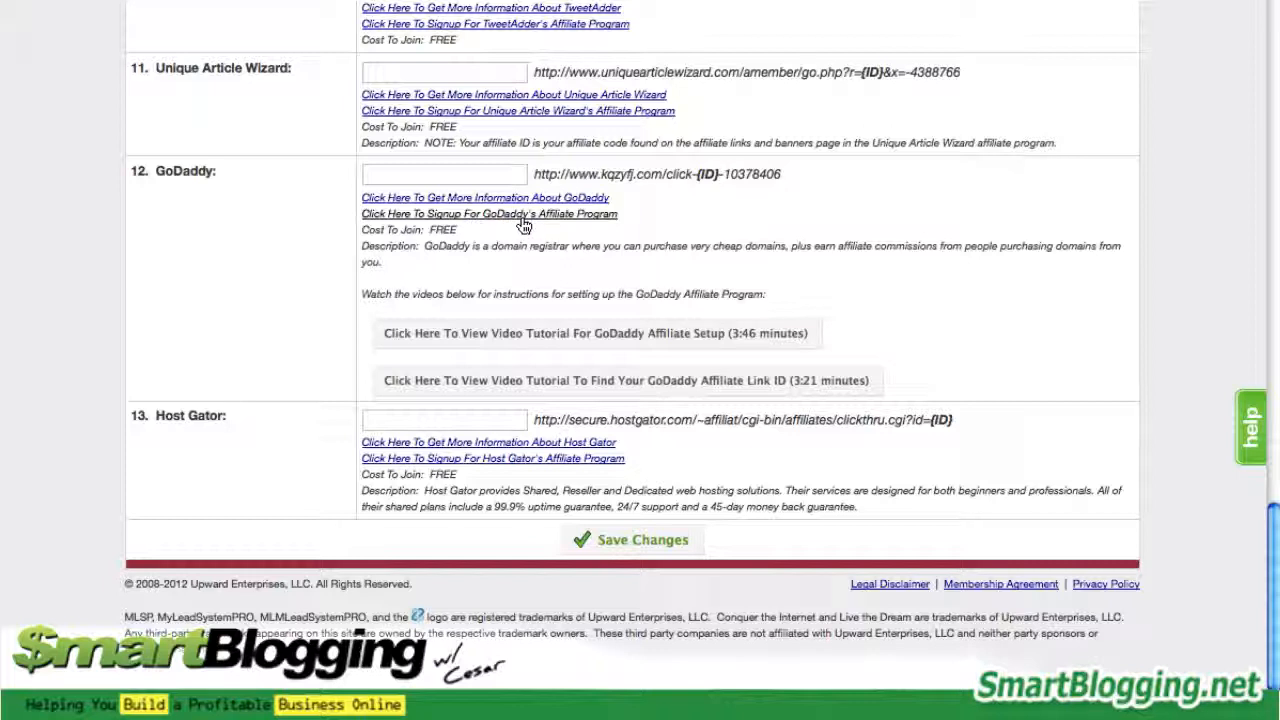
mouse_move(636, 230)
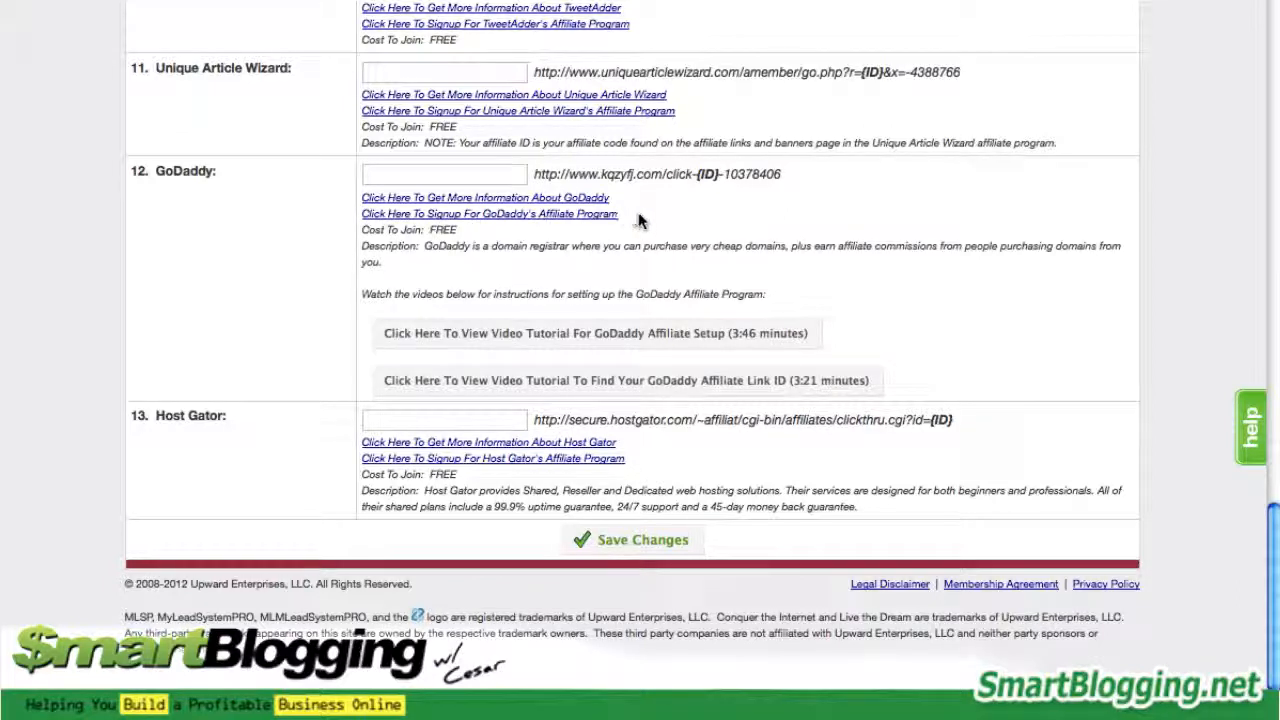
mouse_move(650, 220)
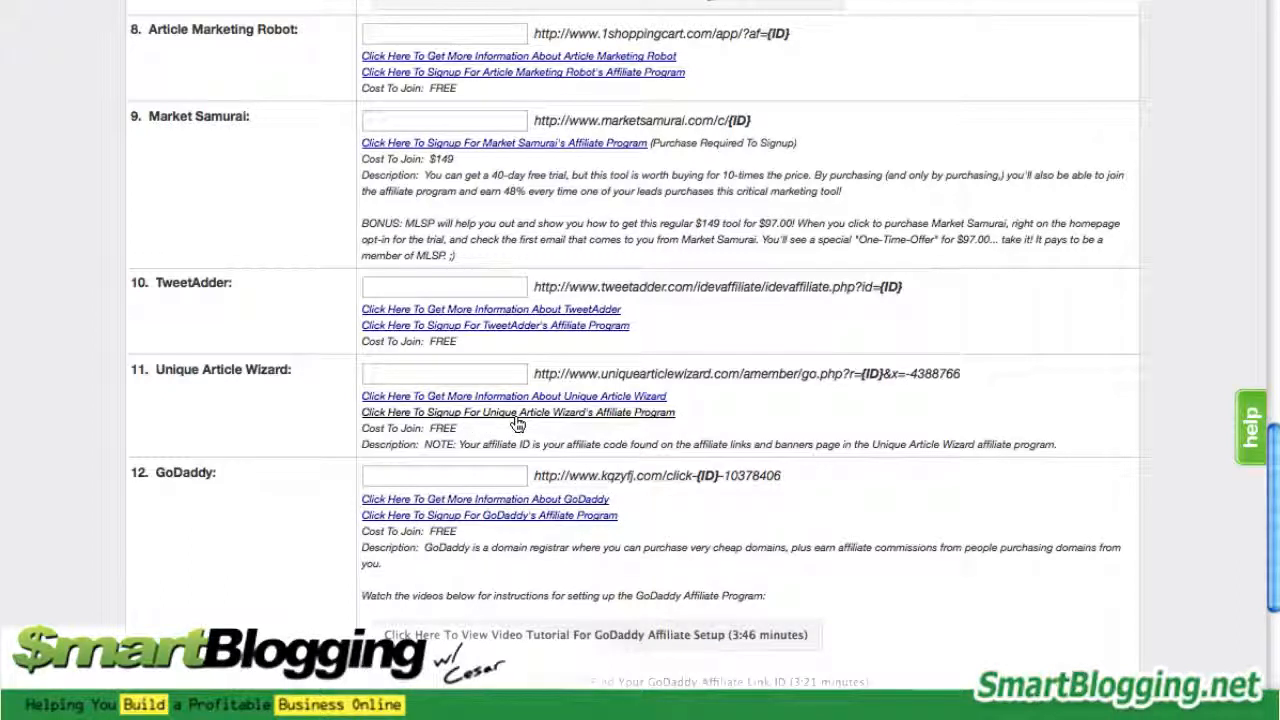
mouse_move(228, 320)
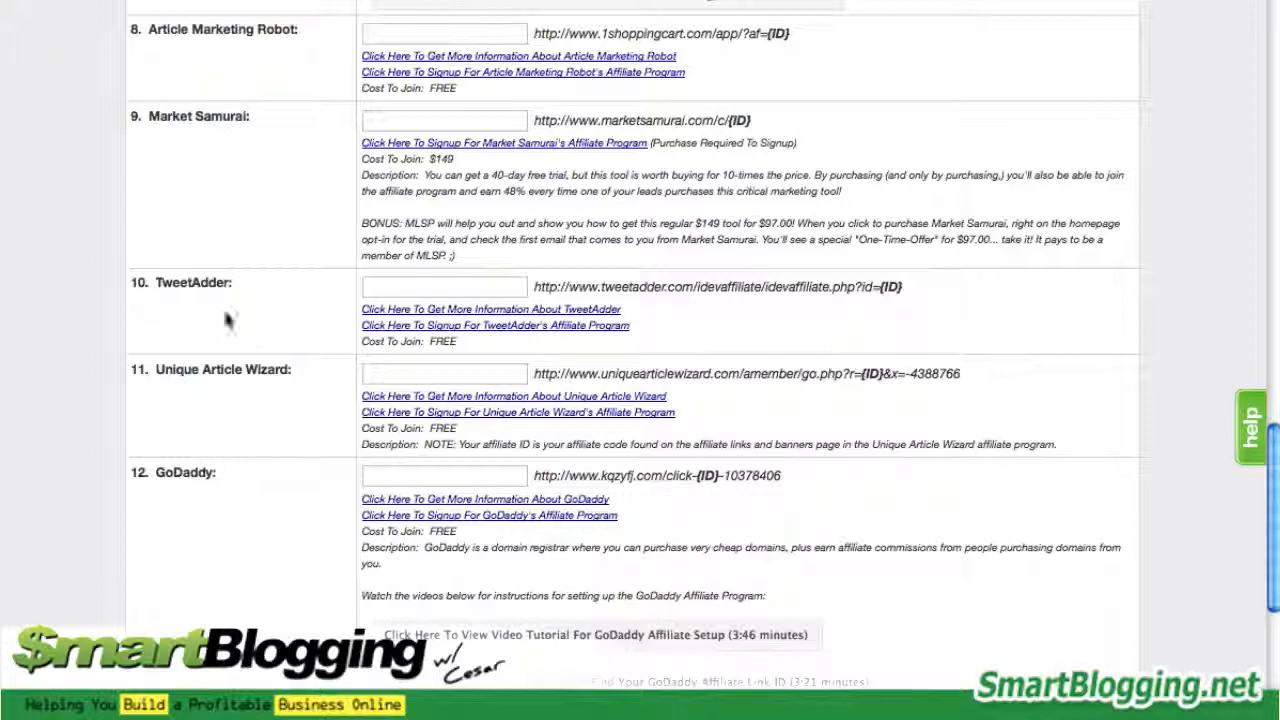
click(444, 288)
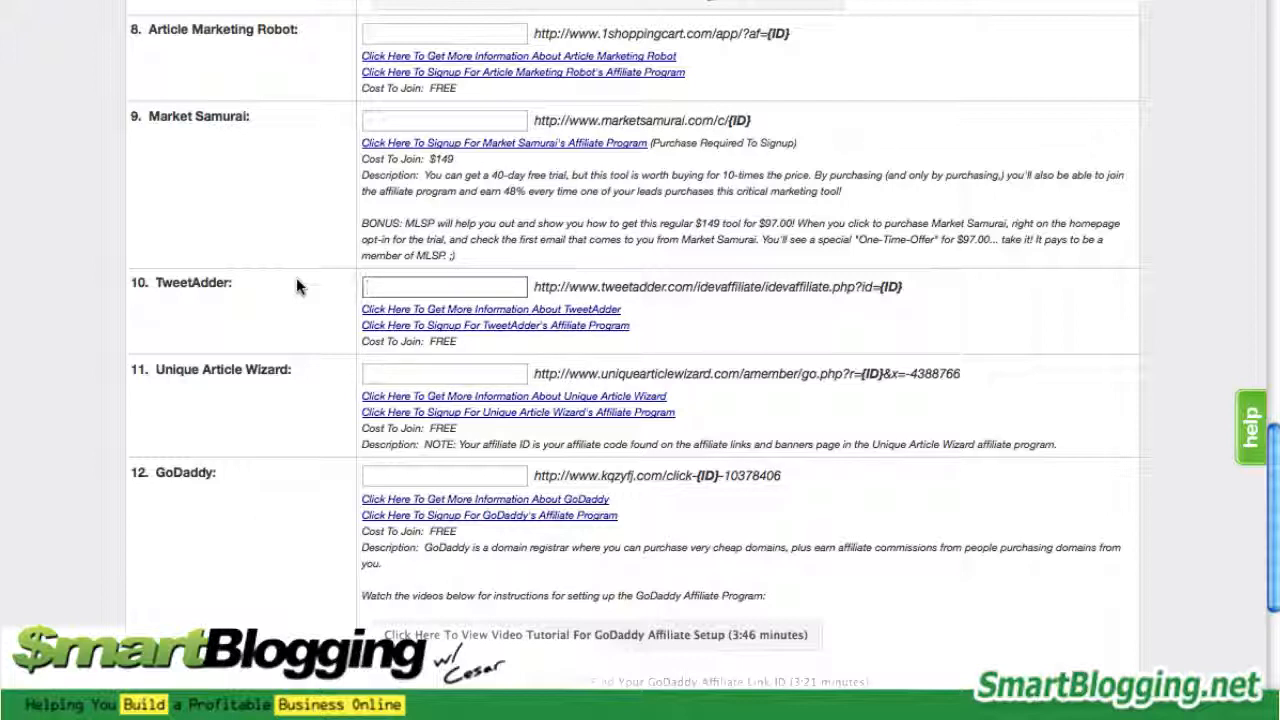
click(444, 288)
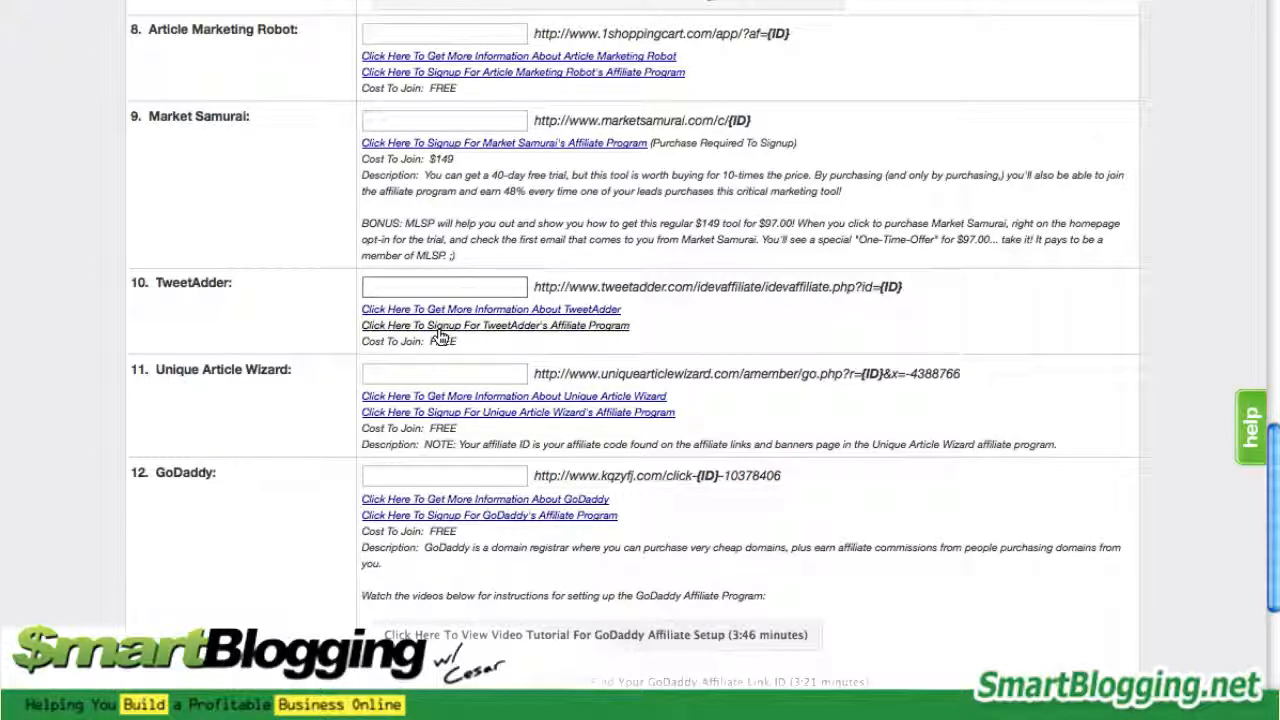
click(444, 286)
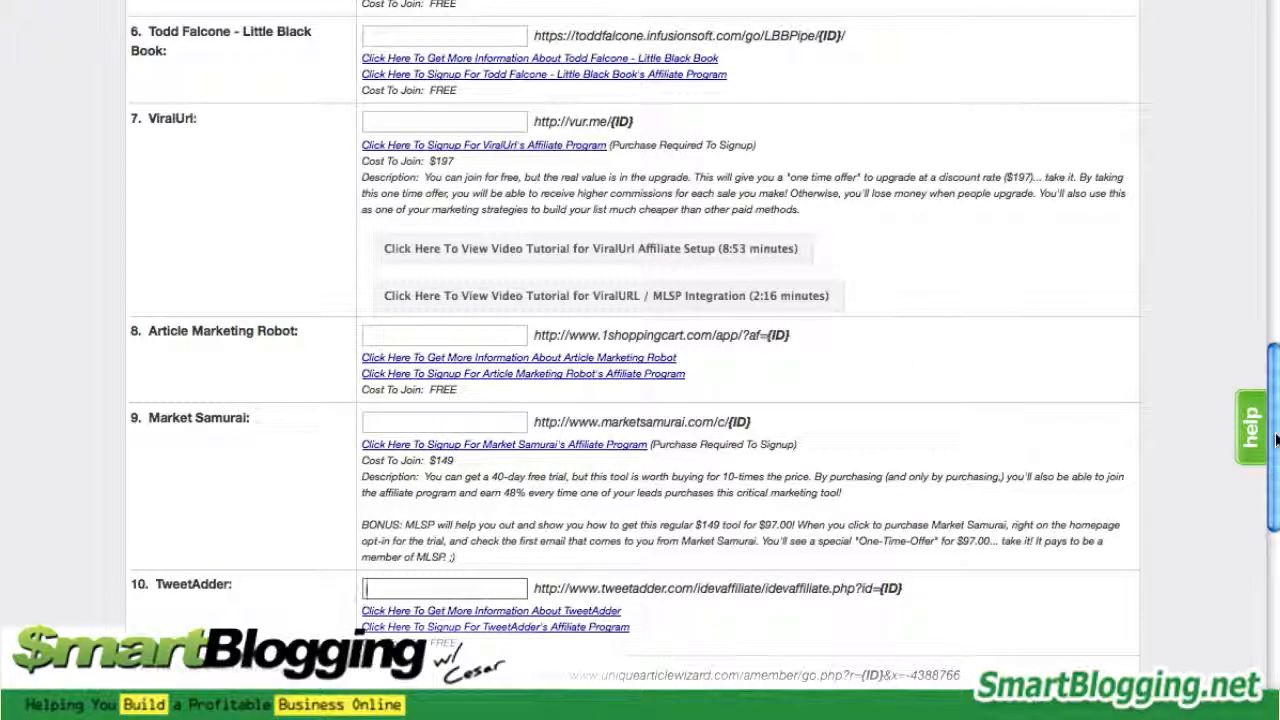
scroll(down, 3)
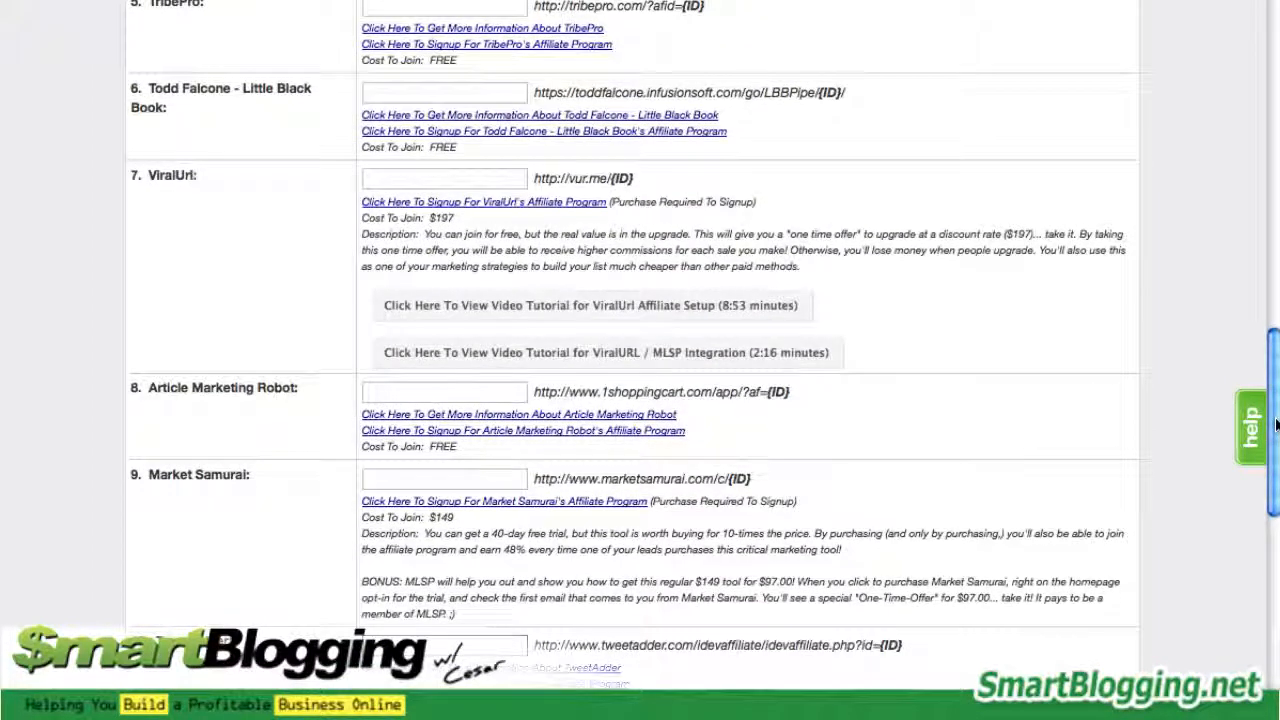
mouse_move(470, 304)
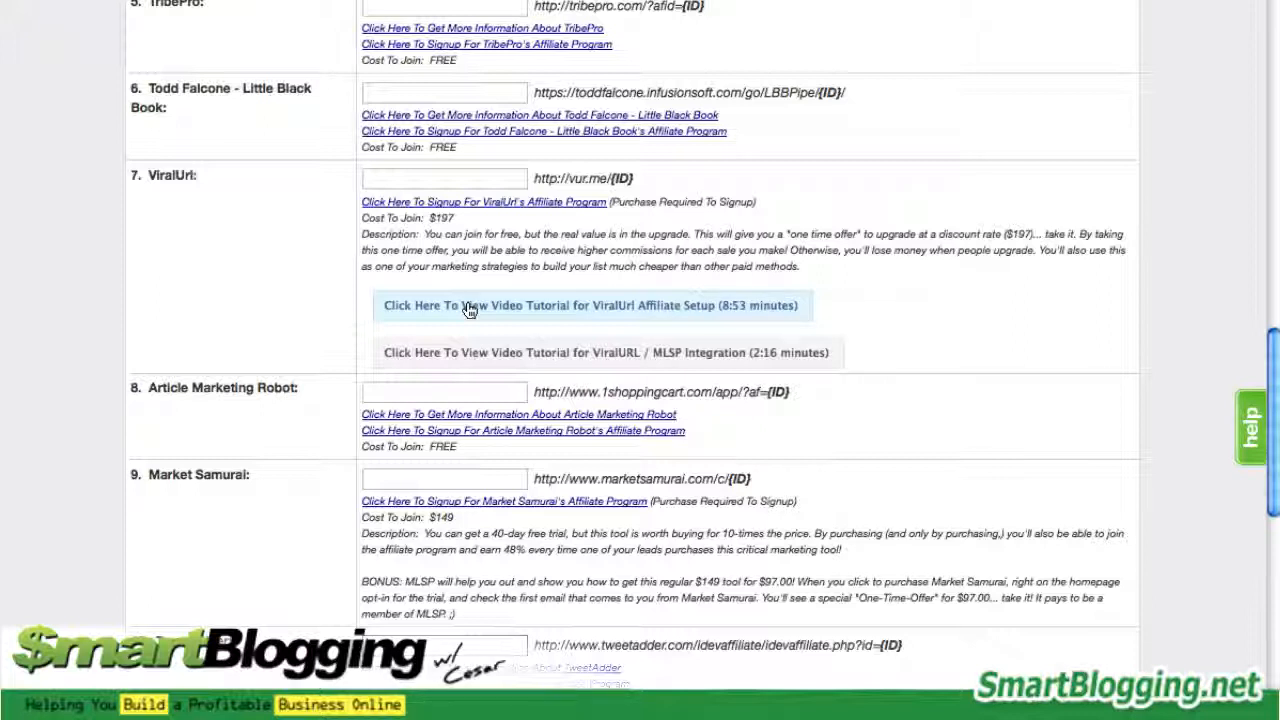
mouse_move(912, 280)
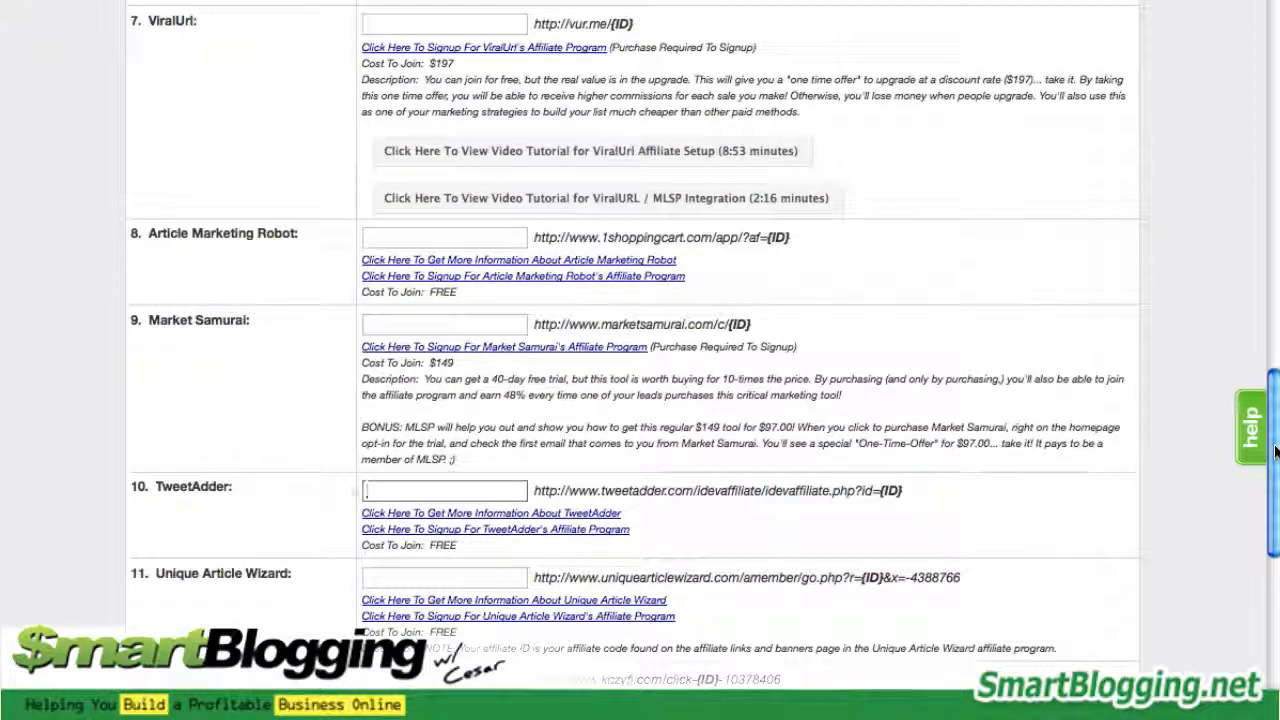
click(444, 490)
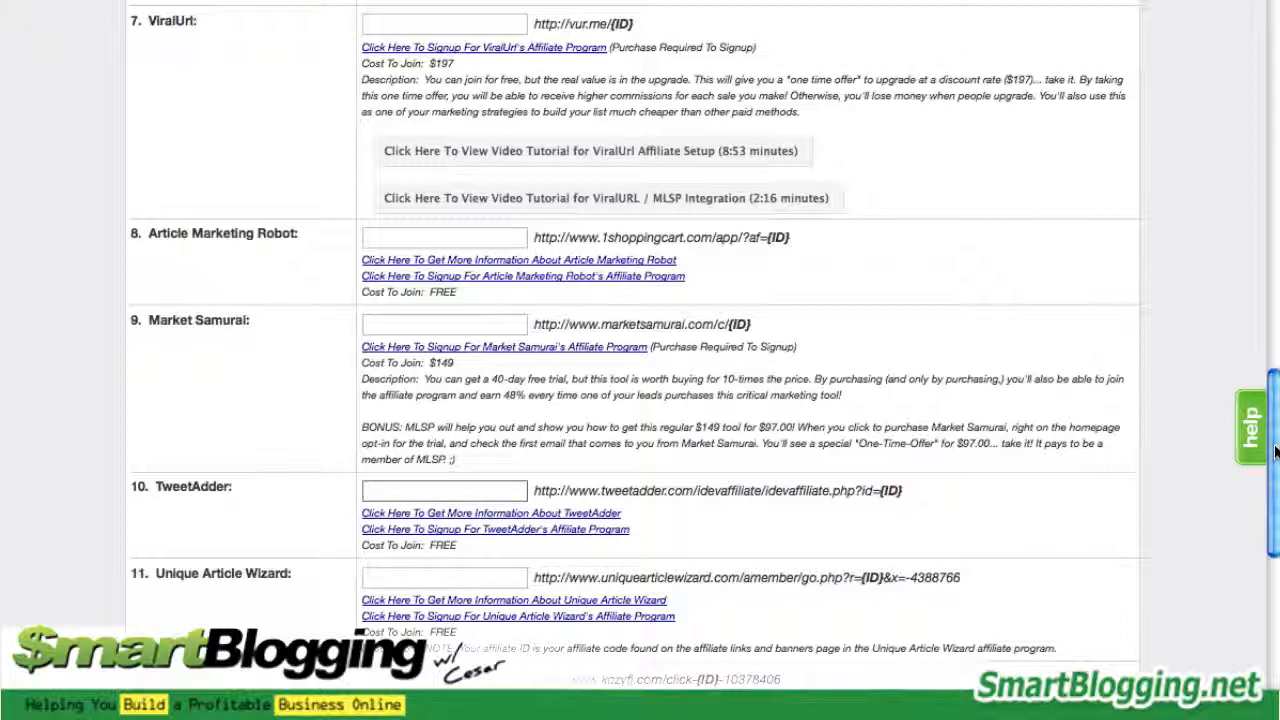
scroll(down, 3)
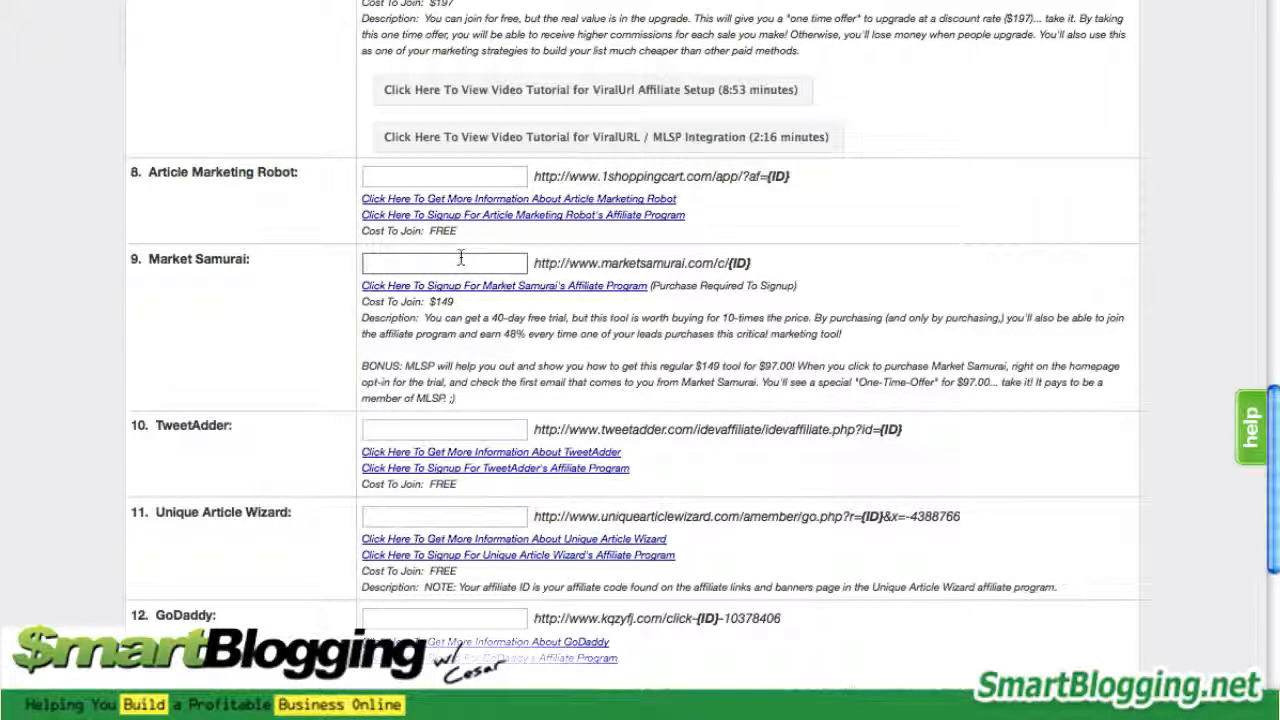
Enter '7878-0' as the Market Samurai affiliate ID to generate its affiliate link.
click(444, 264)
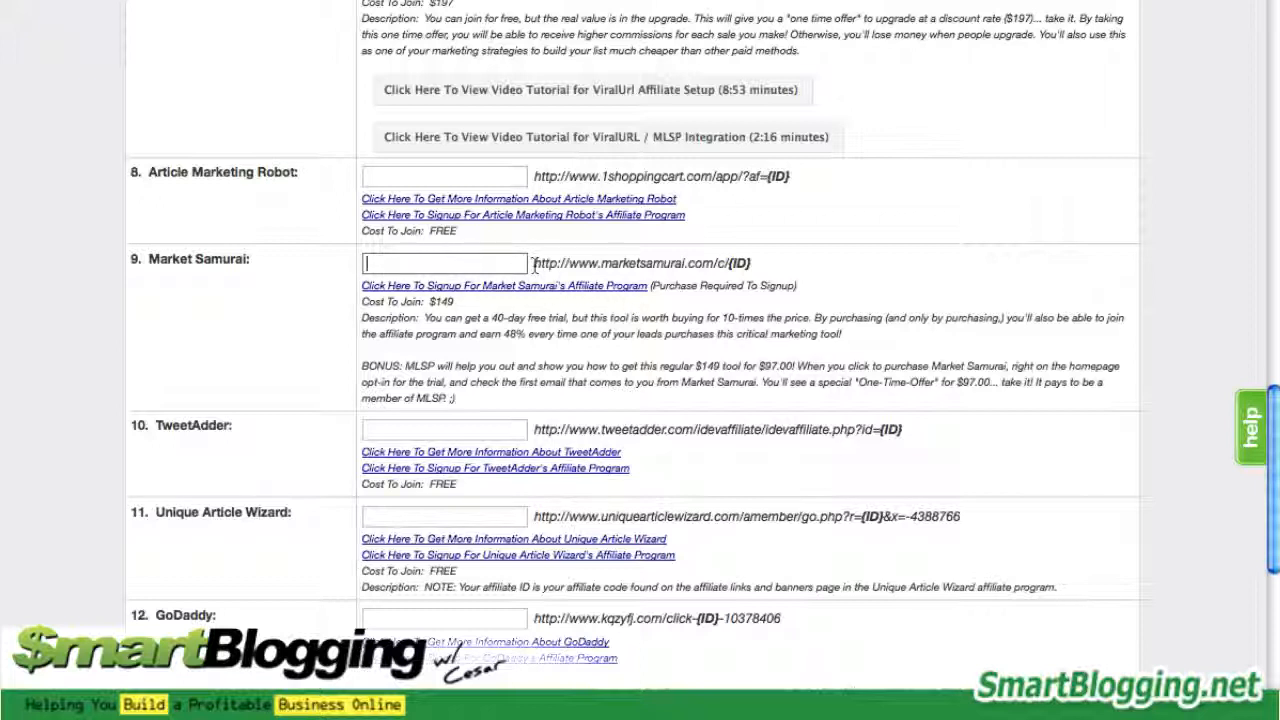
drag(536, 264, 750, 264)
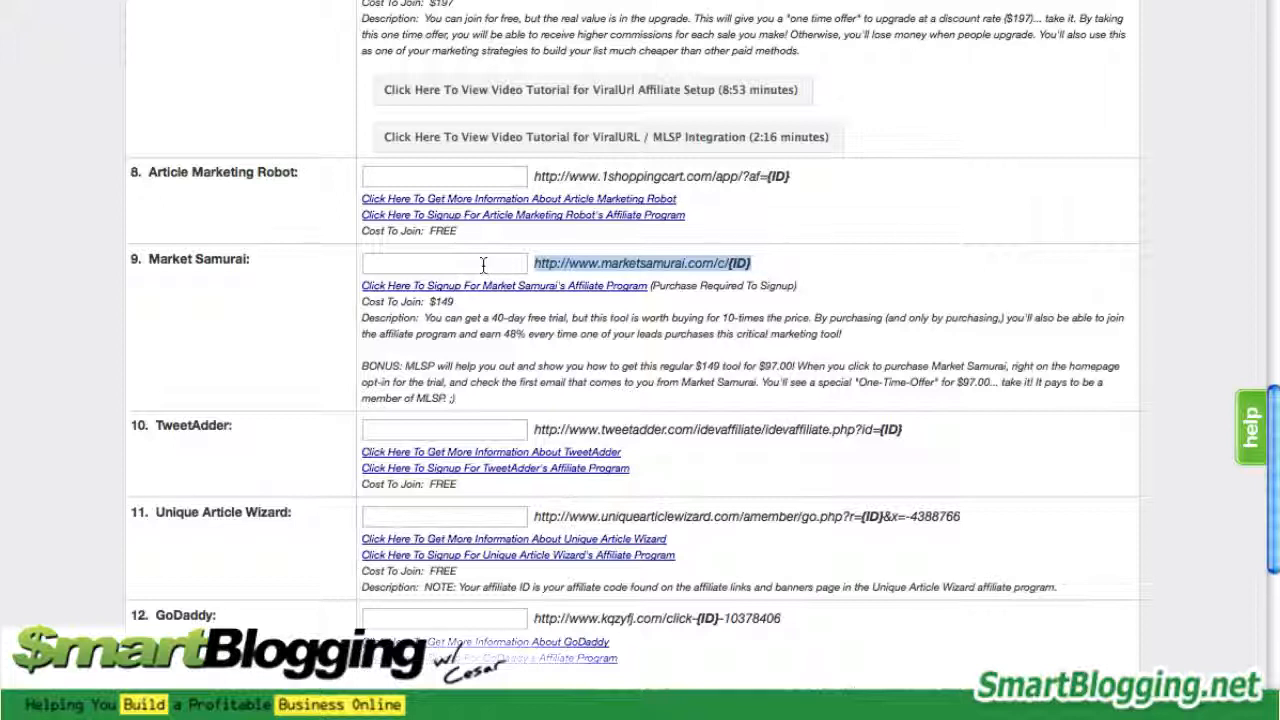
text(7878-0)
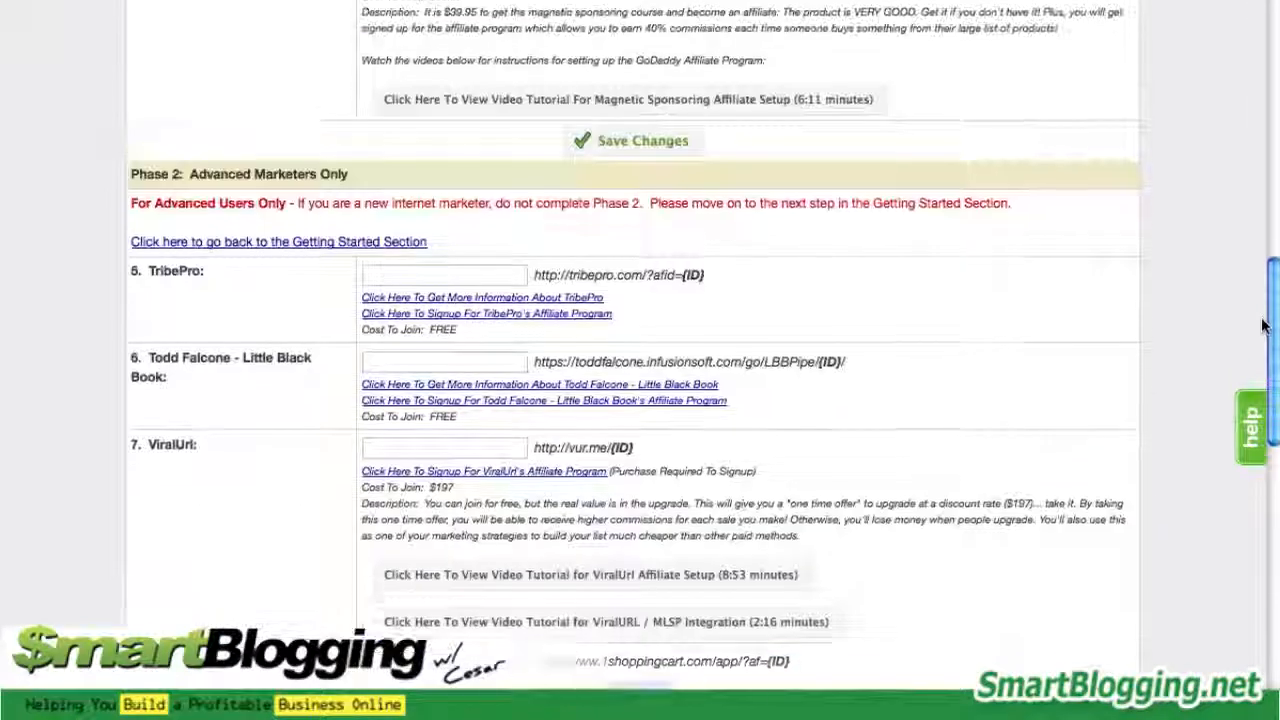
scroll(up, 3)
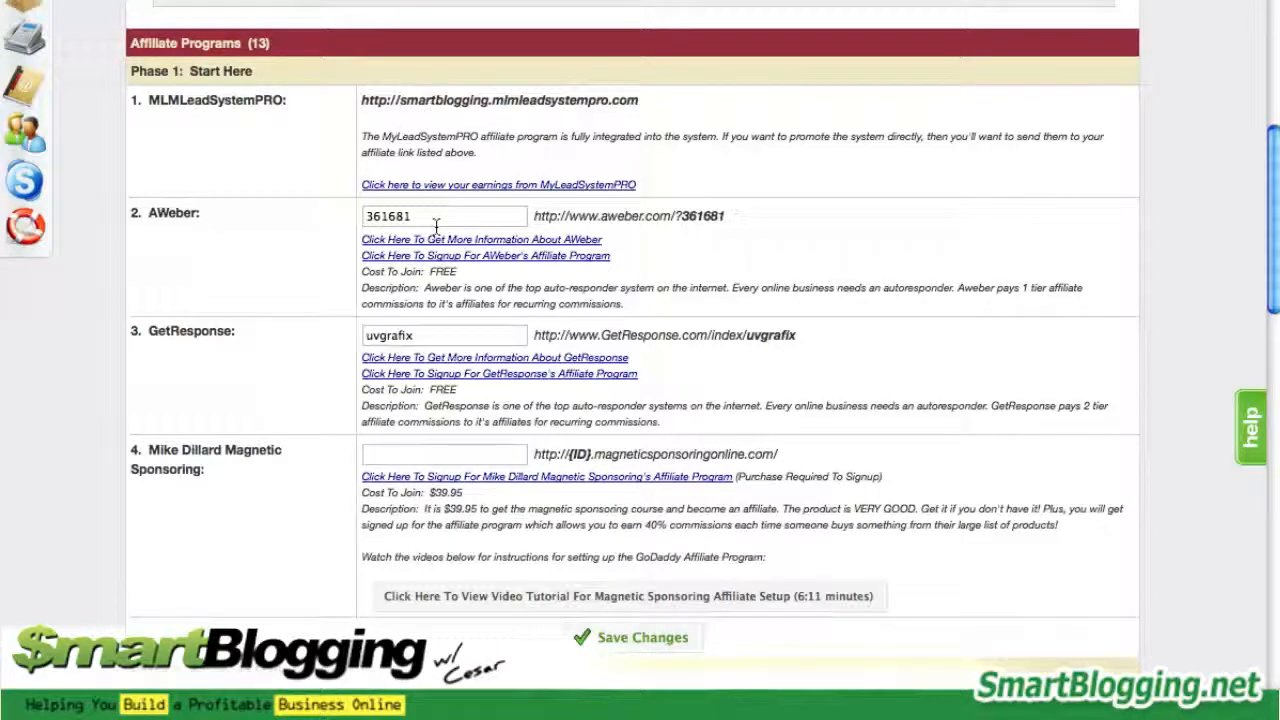
scroll(down, 3)
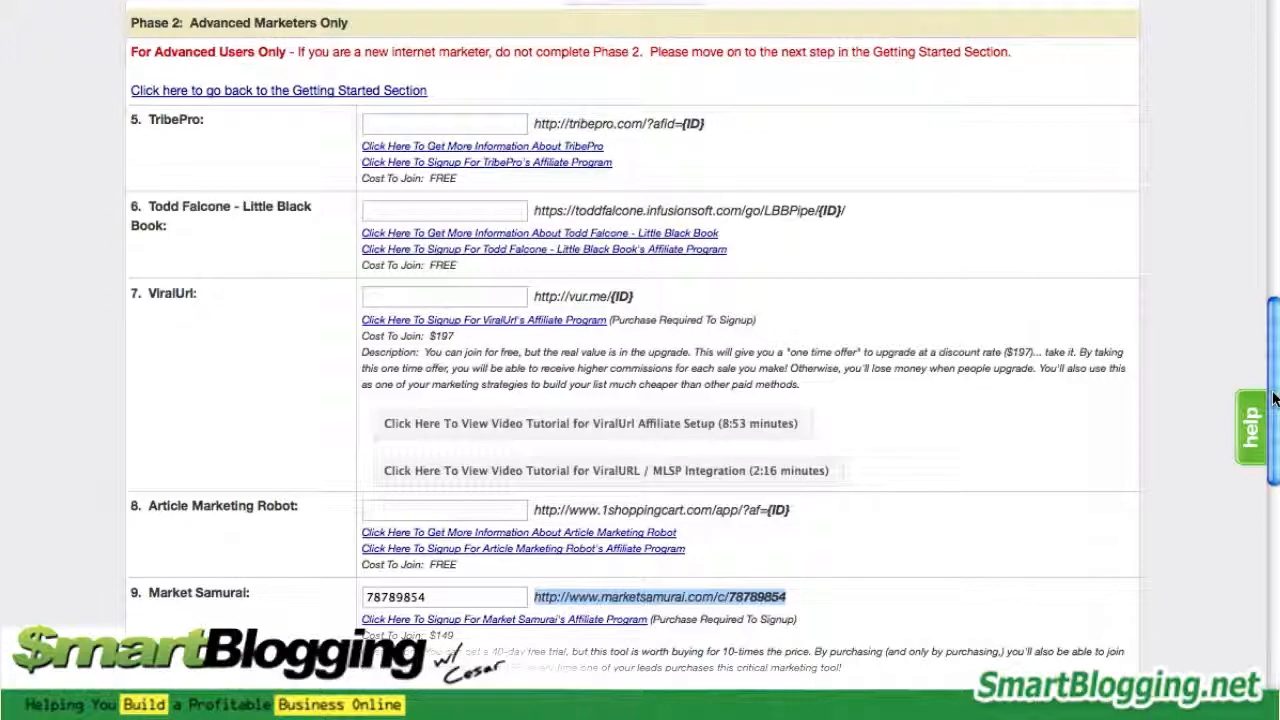
scroll(up, 3)
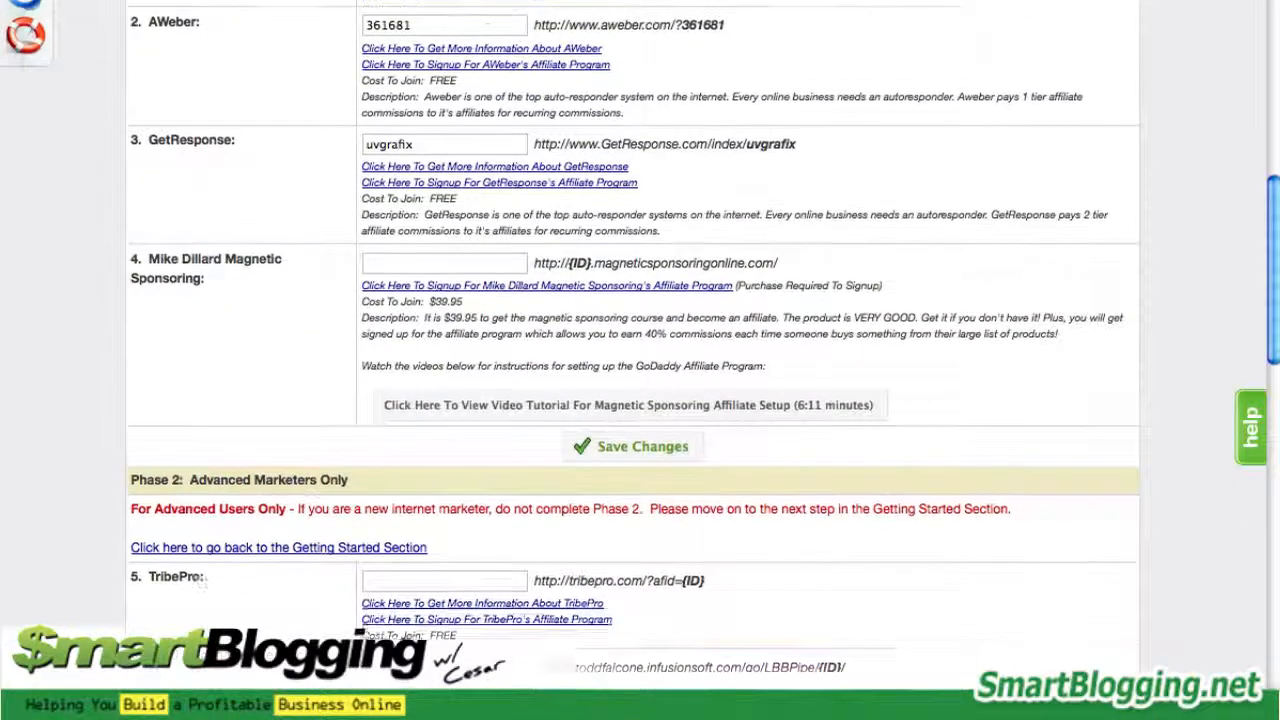
scroll(up, 3)
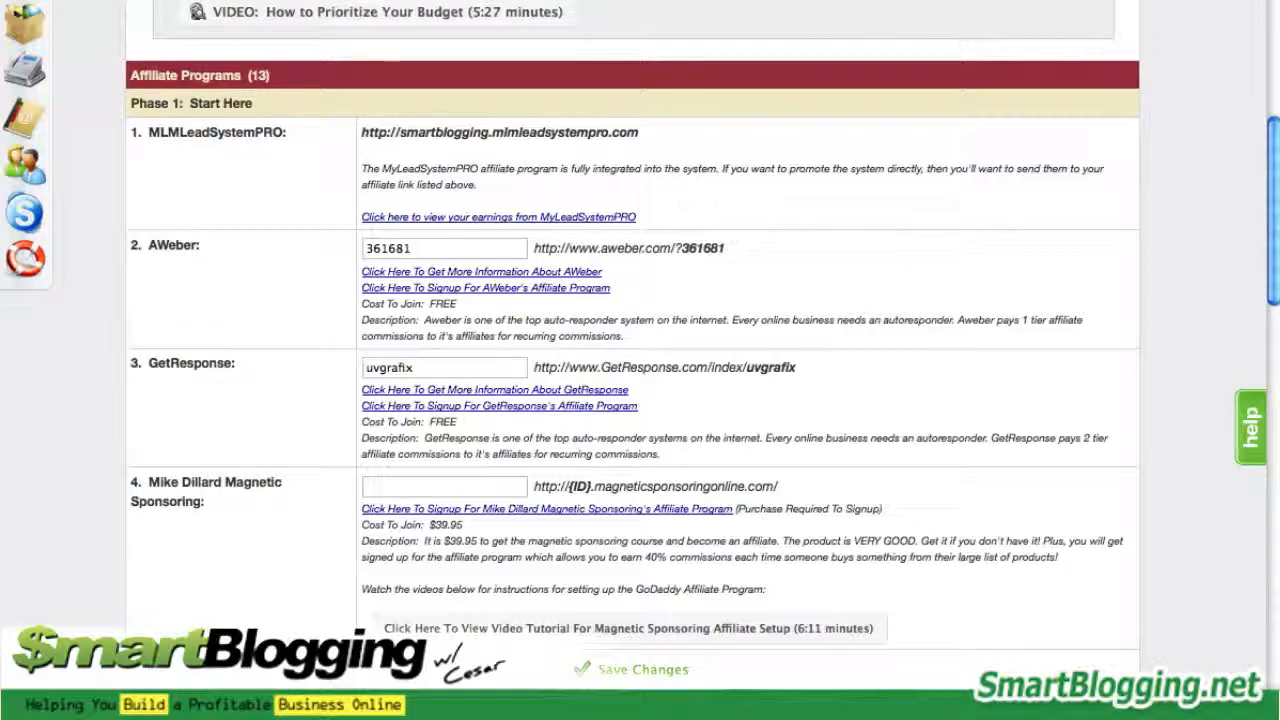
scroll(down, 3)
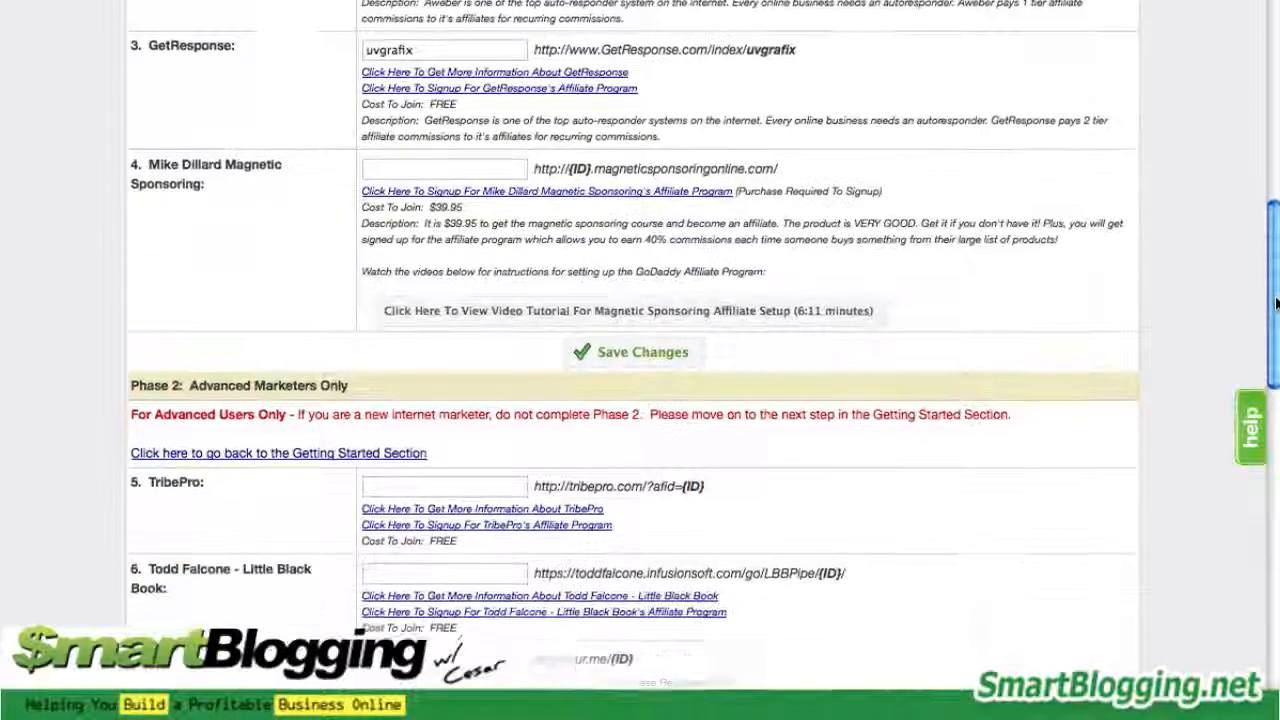
scroll(down, 3)
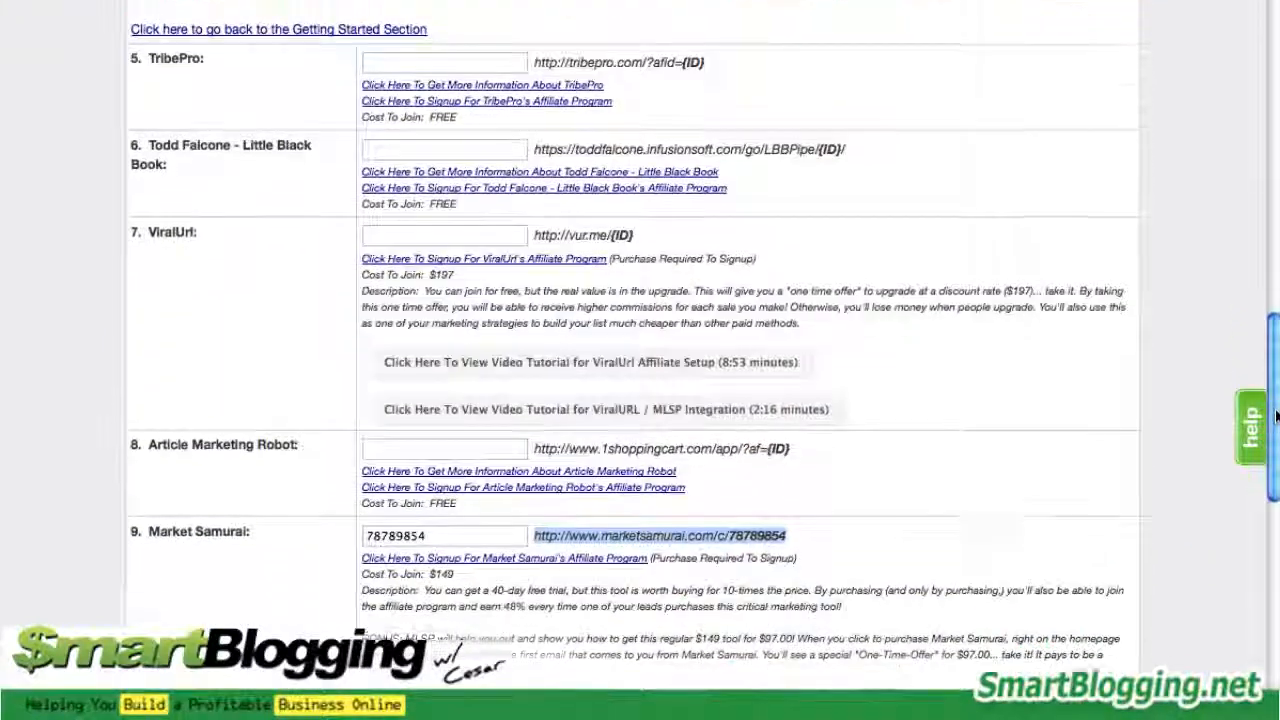